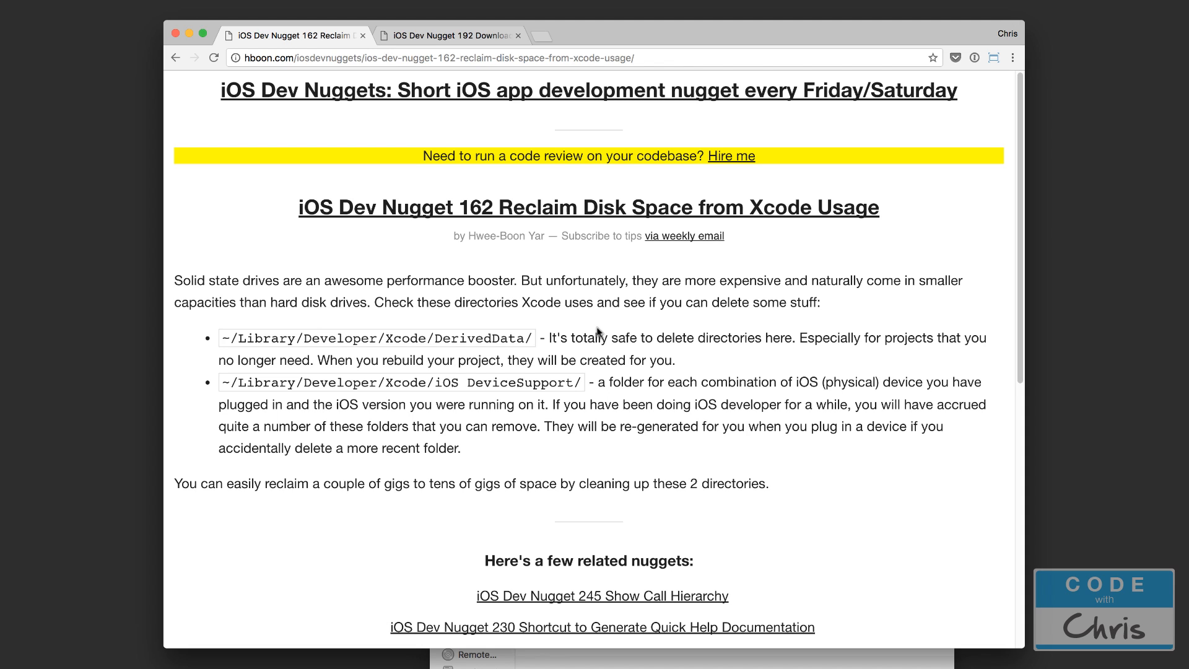
{"action": "mouse_move", "coordinate": [903, 216]}
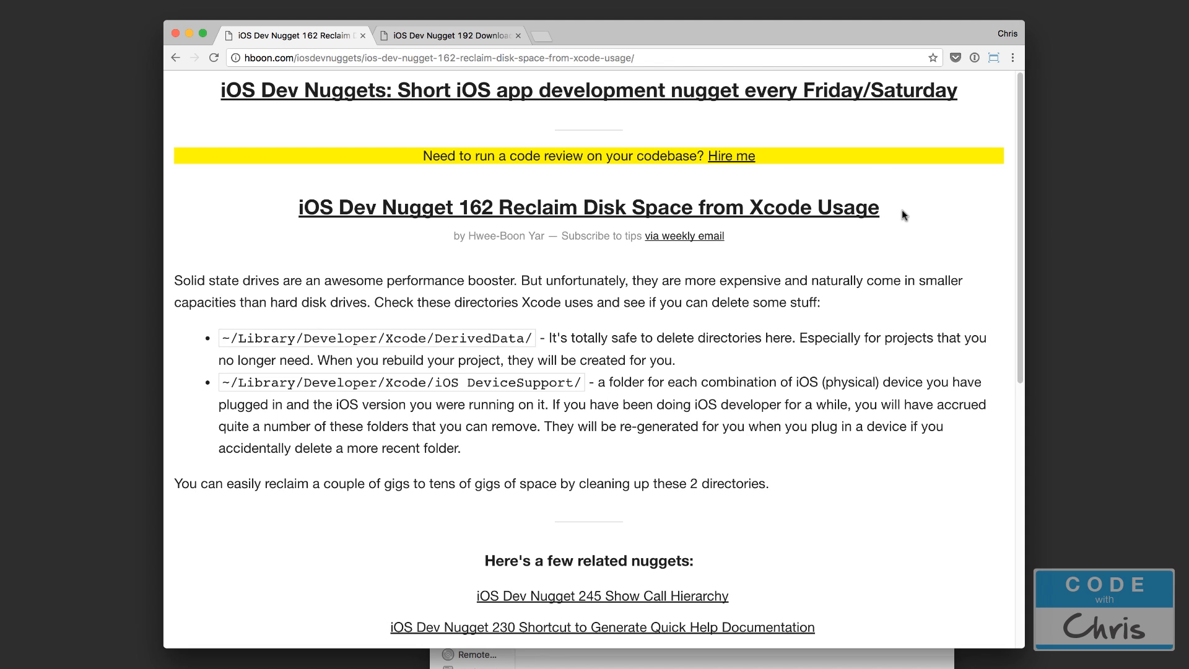
{"action": "mouse_move", "coordinate": [909, 210]}
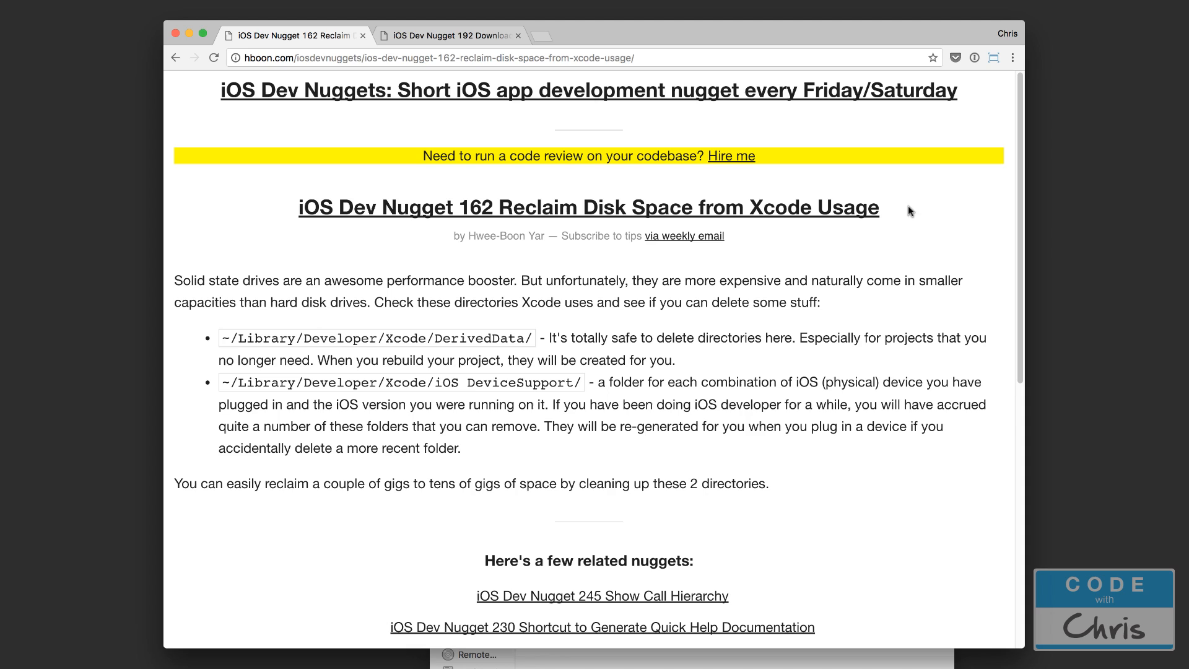
{"action": "mouse_move", "coordinate": [215, 97]}
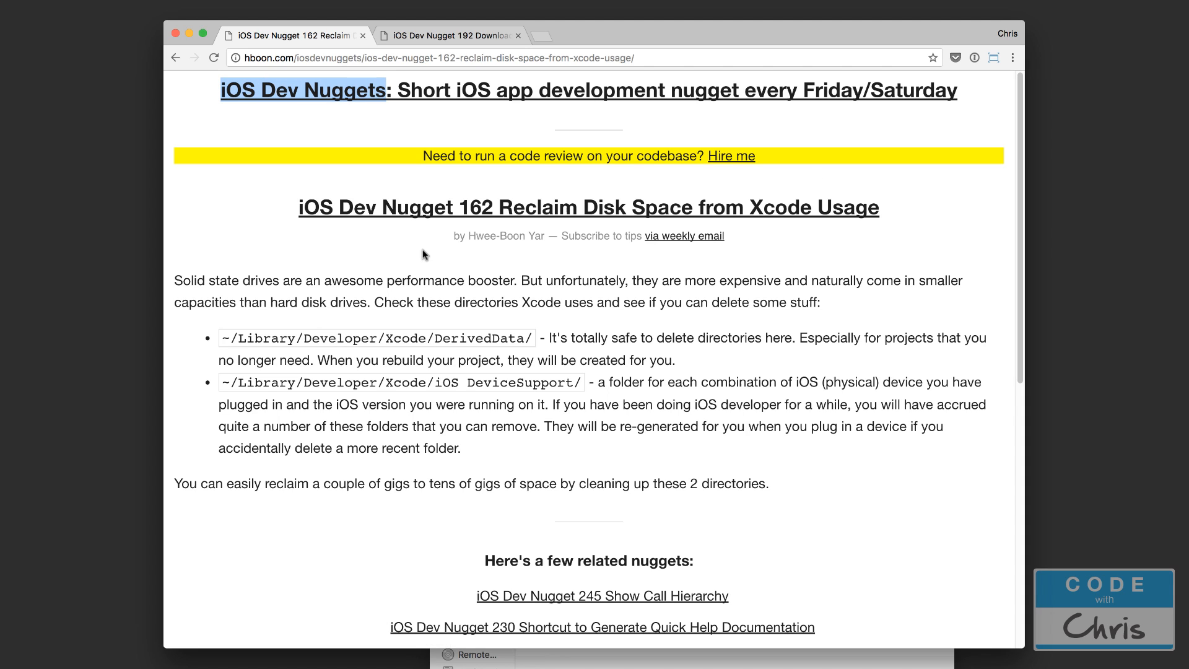
{"action": "mouse_move", "coordinate": [677, 189]}
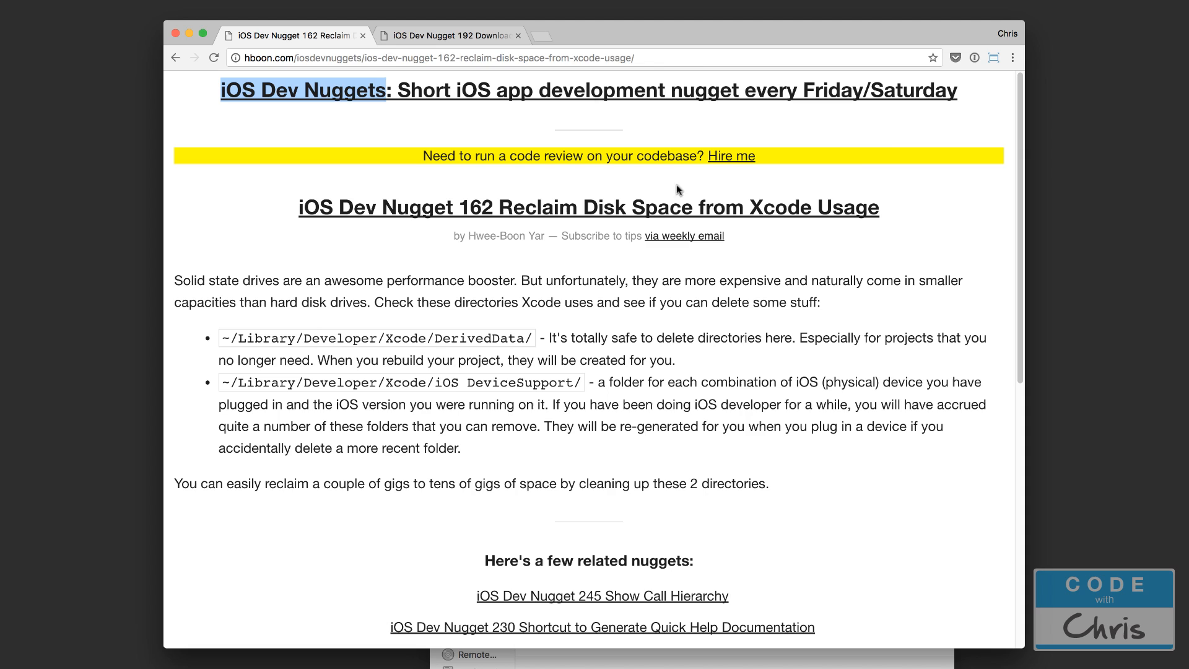
{"action": "mouse_move", "coordinate": [442, 422]}
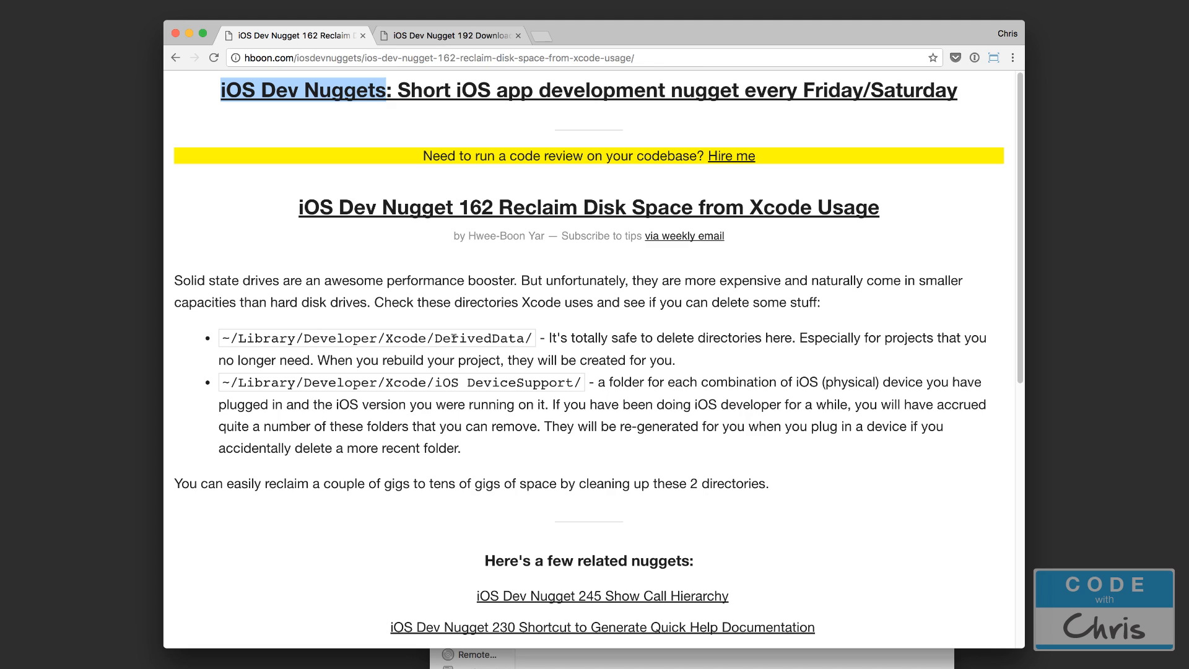
{"action": "mouse_move", "coordinate": [459, 261]}
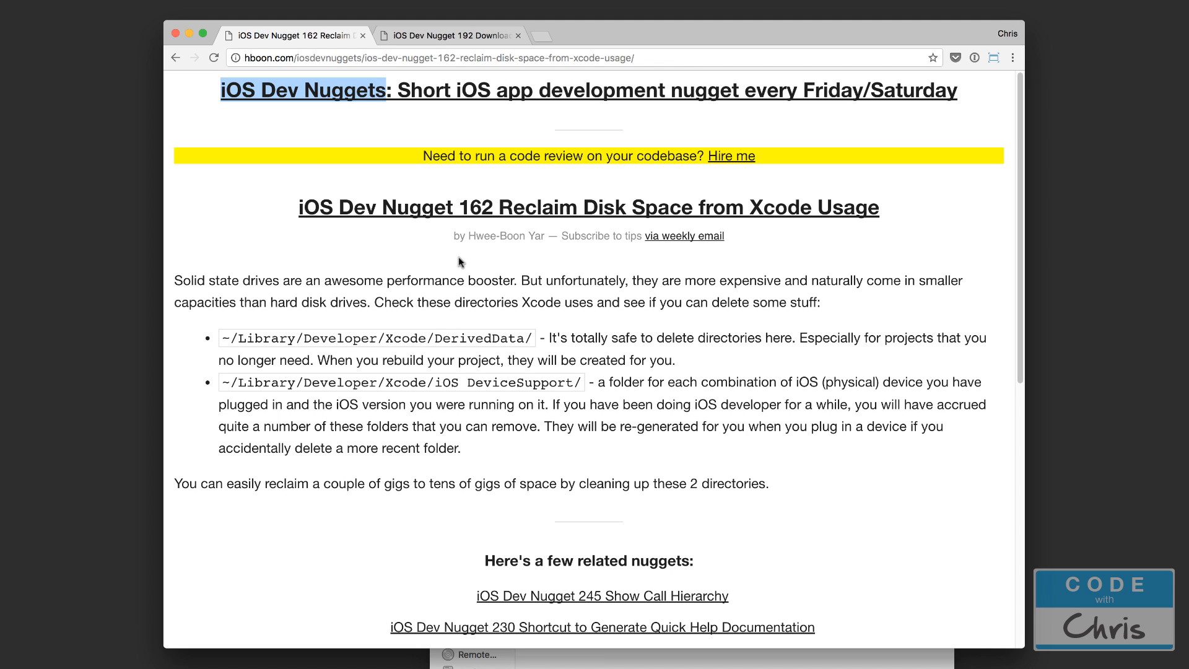
{"action": "mouse_move", "coordinate": [514, 248]}
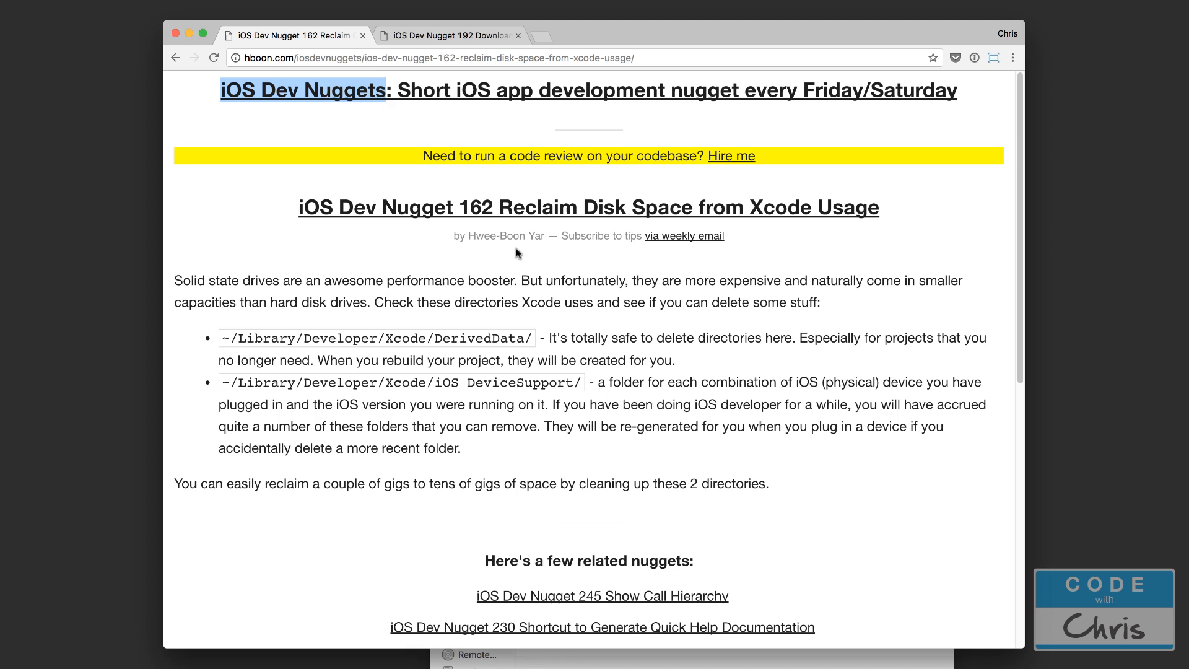
{"action": "mouse_move", "coordinate": [290, 264]}
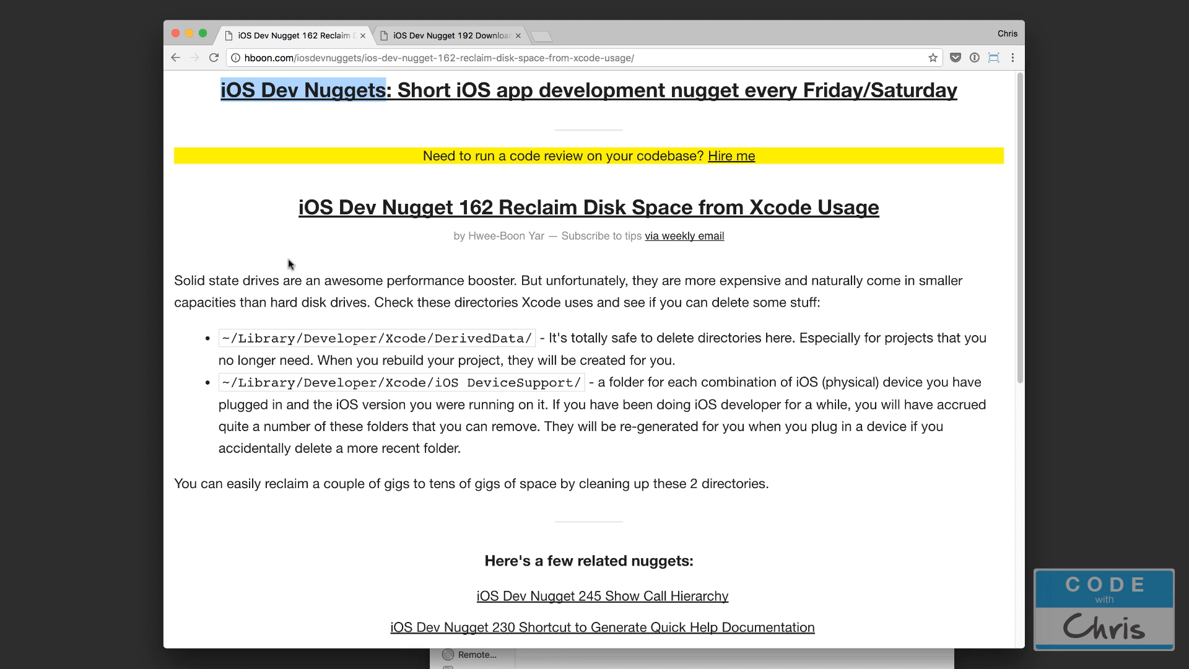
{"action": "mouse_move", "coordinate": [868, 213]}
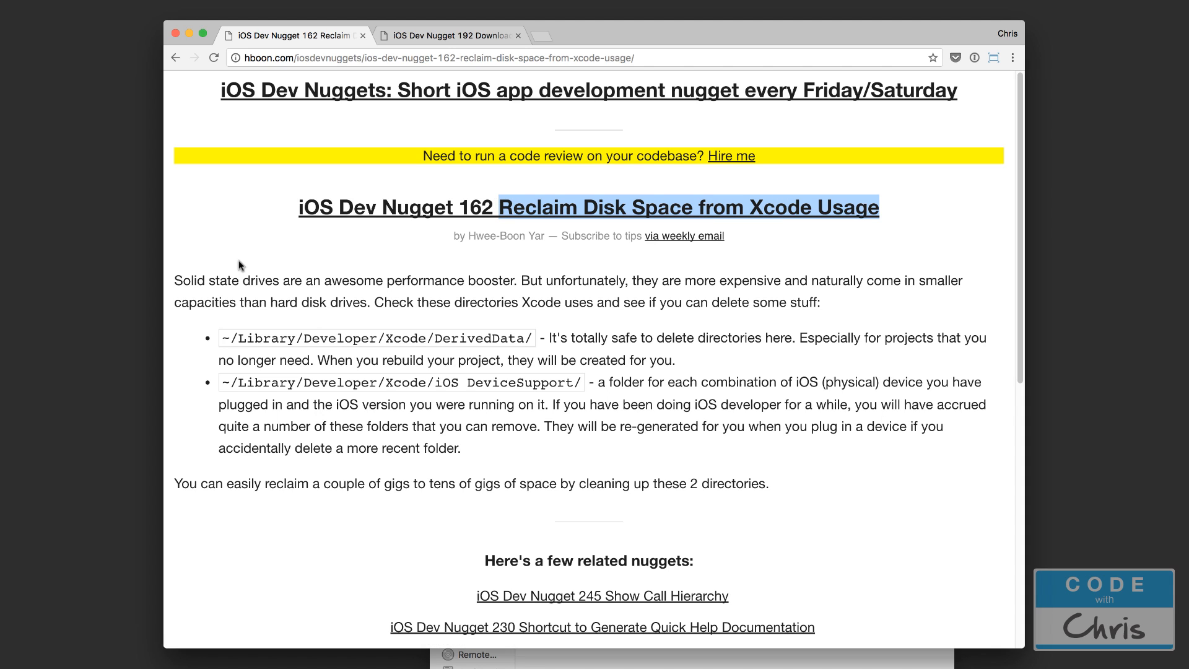
{"action": "mouse_move", "coordinate": [256, 256]}
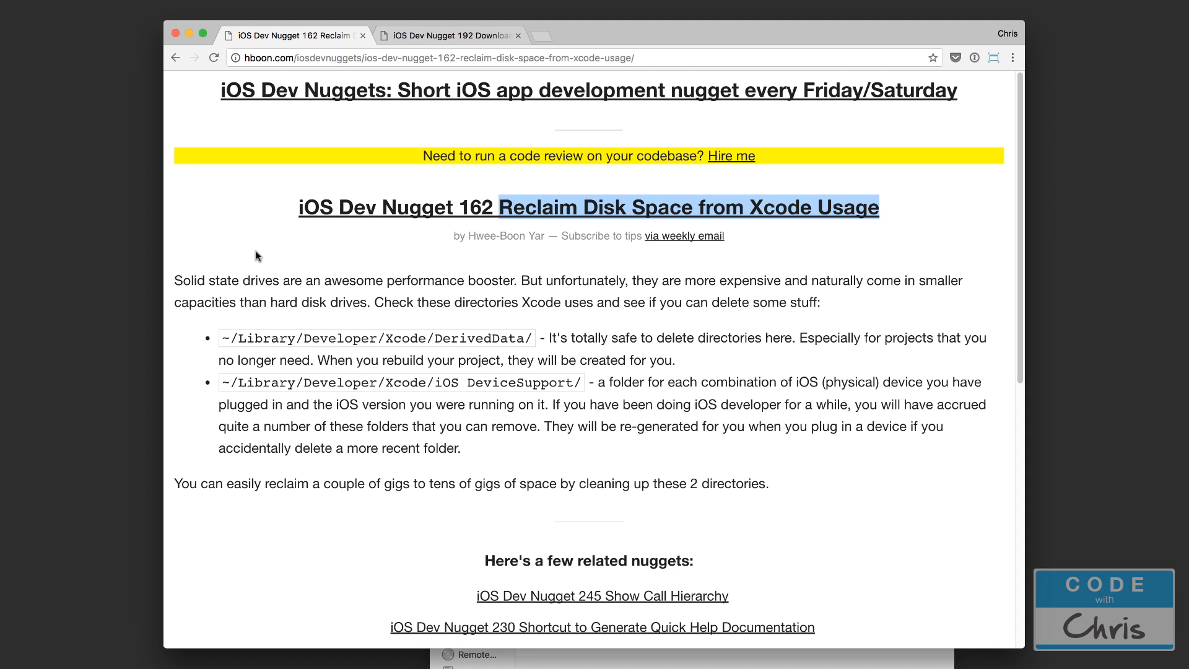
{"action": "mouse_move", "coordinate": [359, 271]}
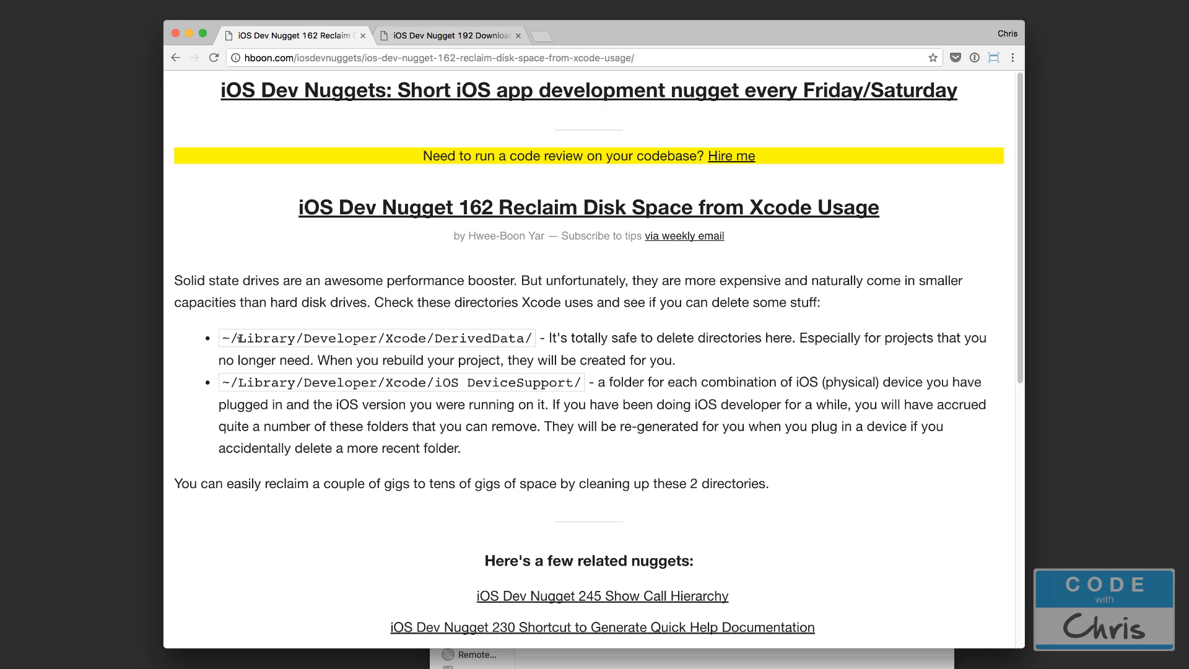
{"action": "mouse_move", "coordinate": [500, 258]}
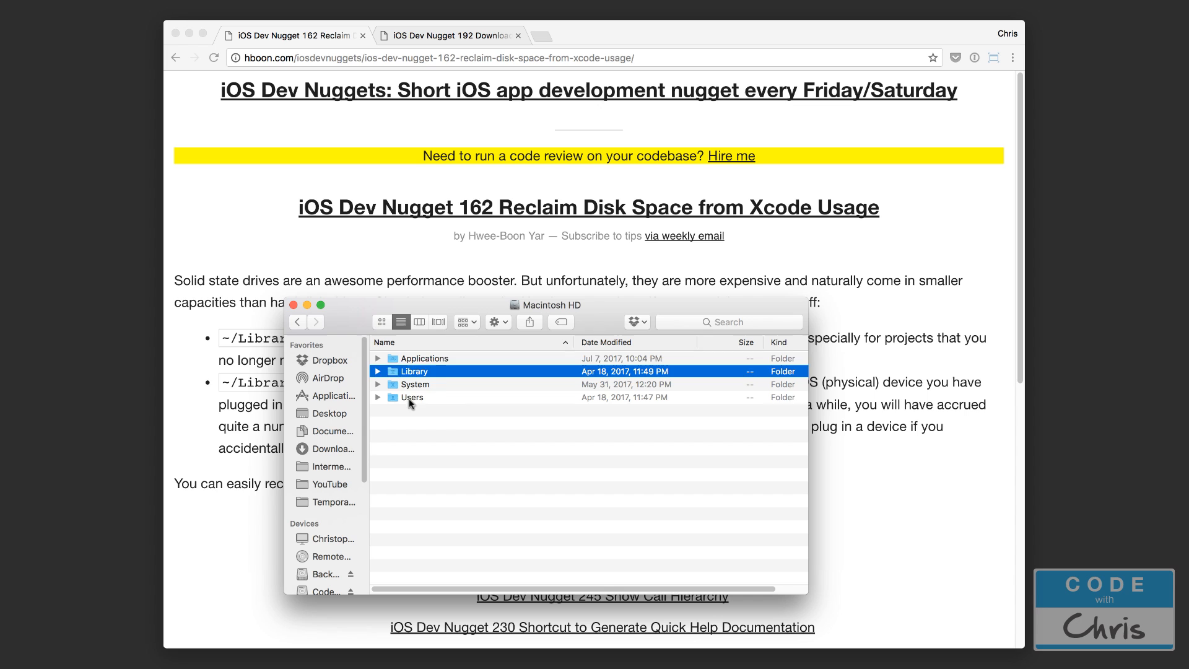
Expand Users on Macintosh HD and select the home folder and its Library.
{"action": "left_click", "coordinate": [377, 397]}
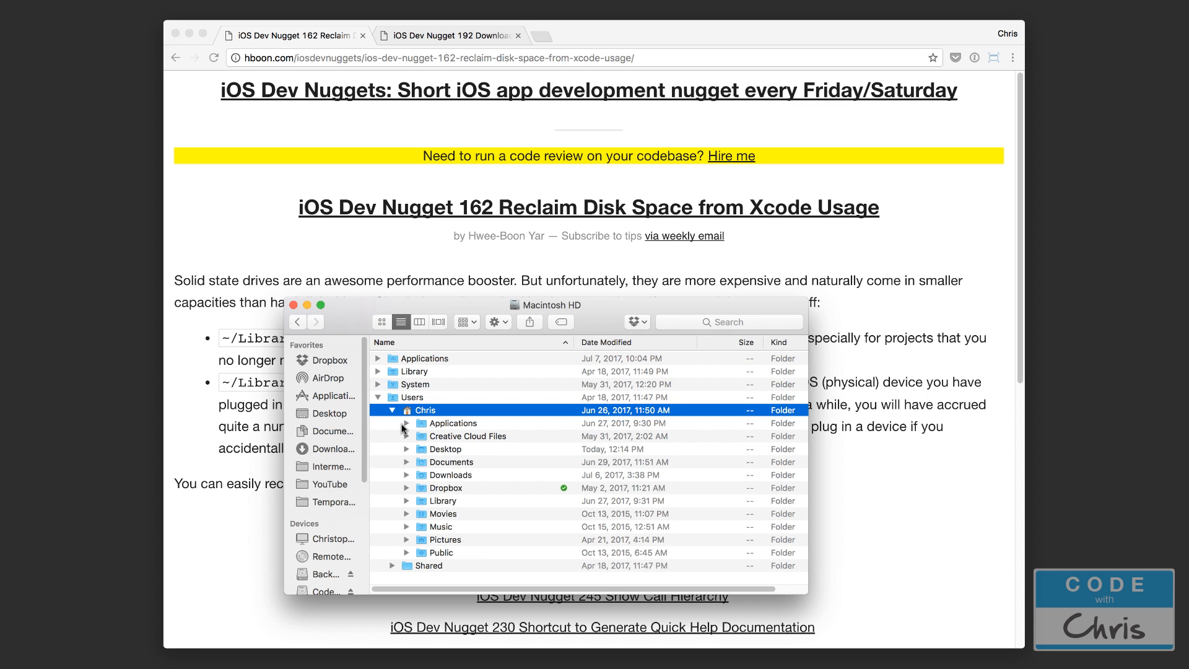
{"action": "mouse_move", "coordinate": [439, 414]}
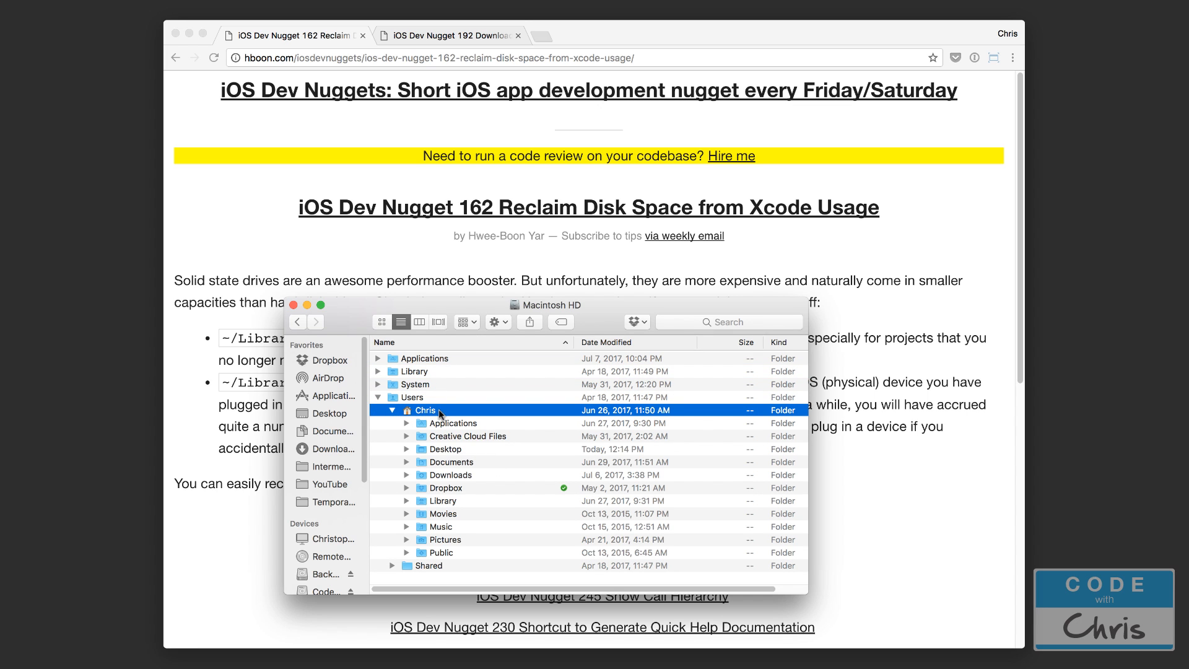
{"action": "left_click", "coordinate": [442, 500]}
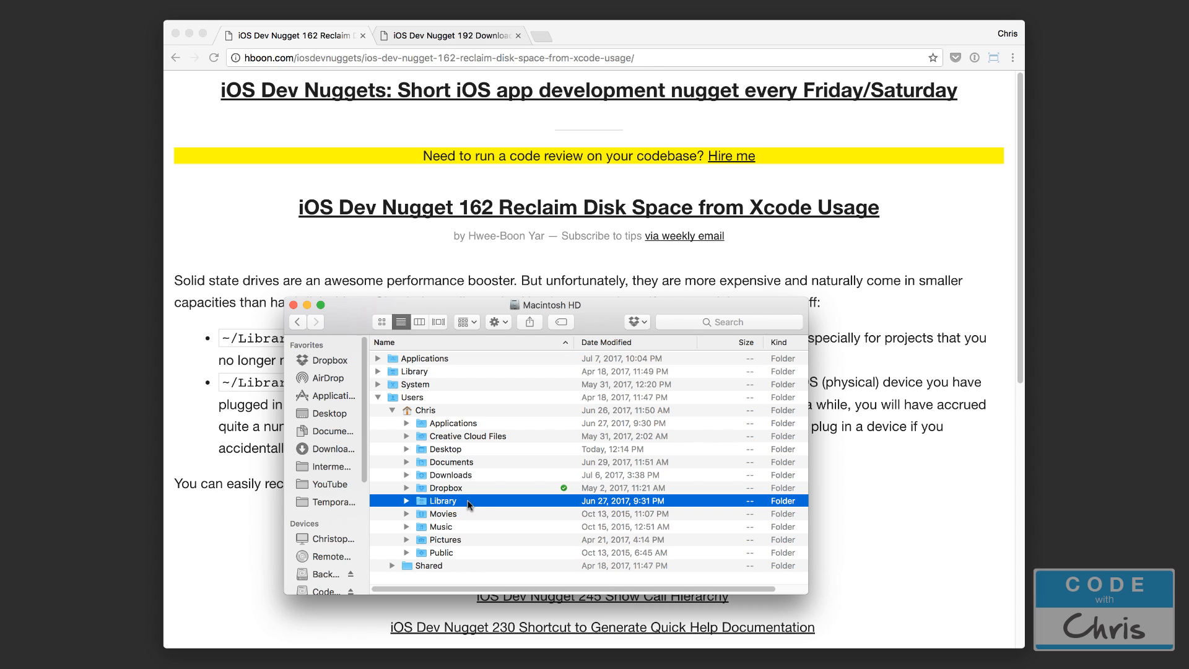
{"action": "mouse_move", "coordinate": [470, 504]}
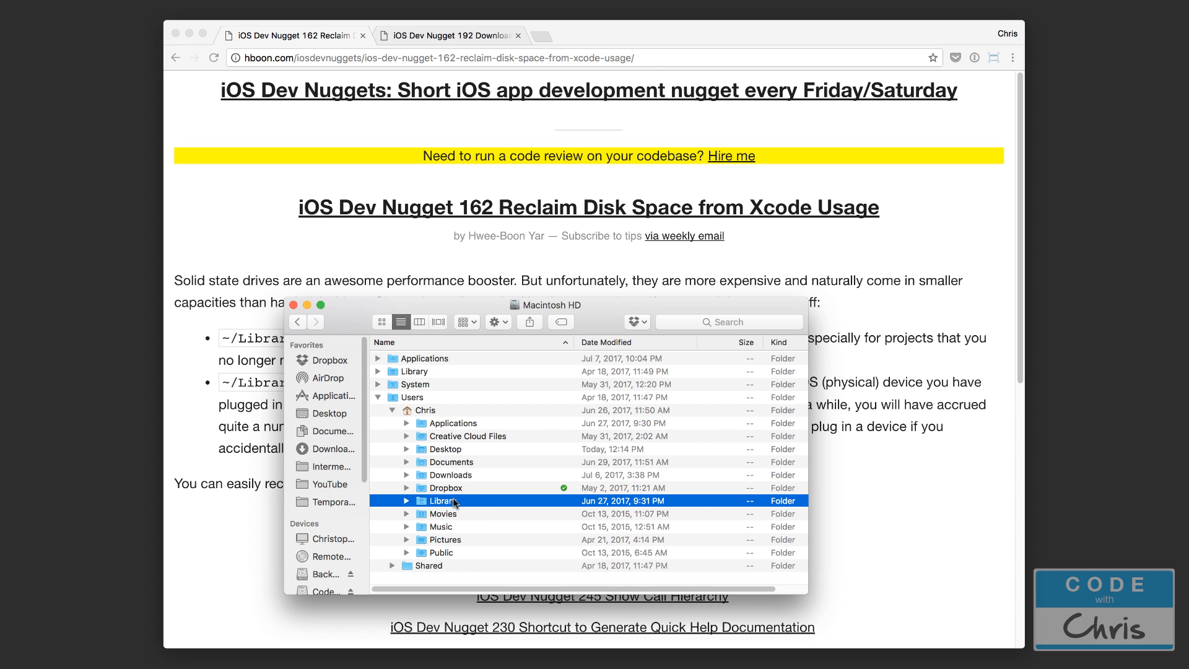
{"action": "mouse_move", "coordinate": [459, 509]}
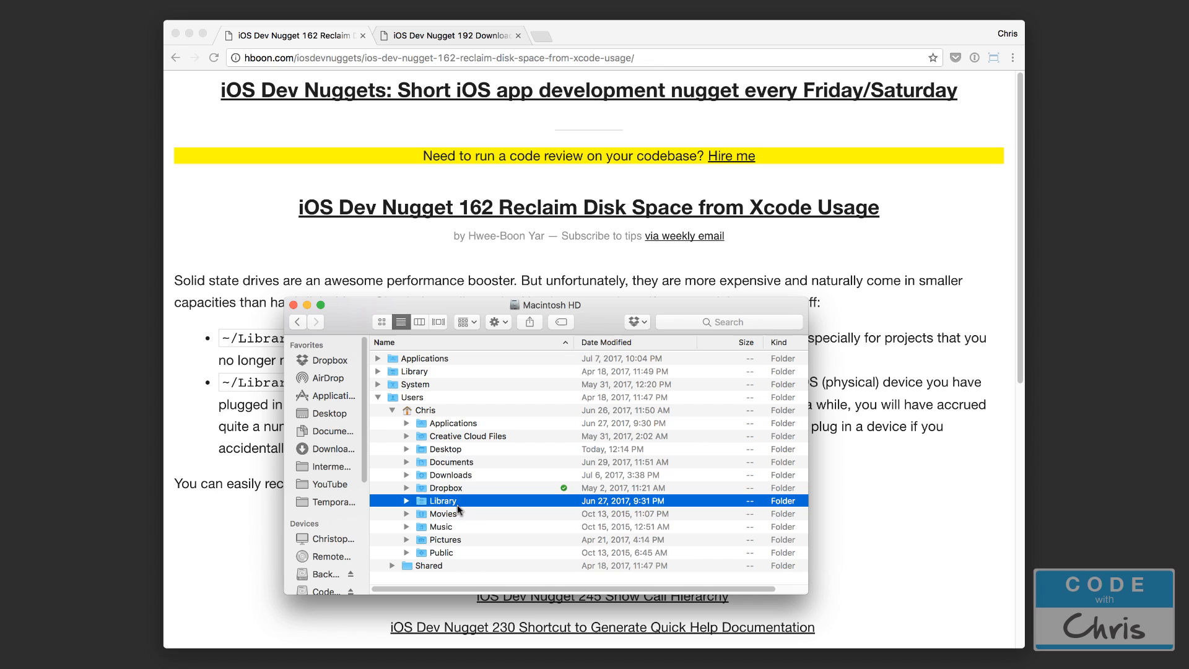
{"action": "mouse_move", "coordinate": [457, 449]}
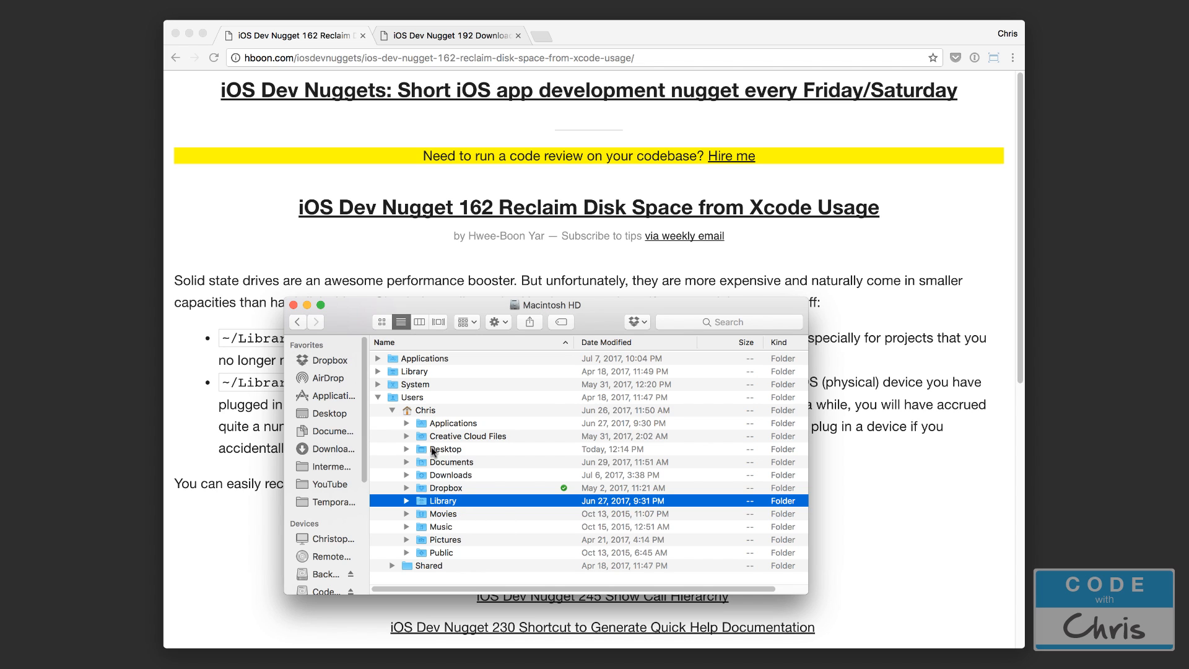
{"action": "left_click", "coordinate": [425, 409]}
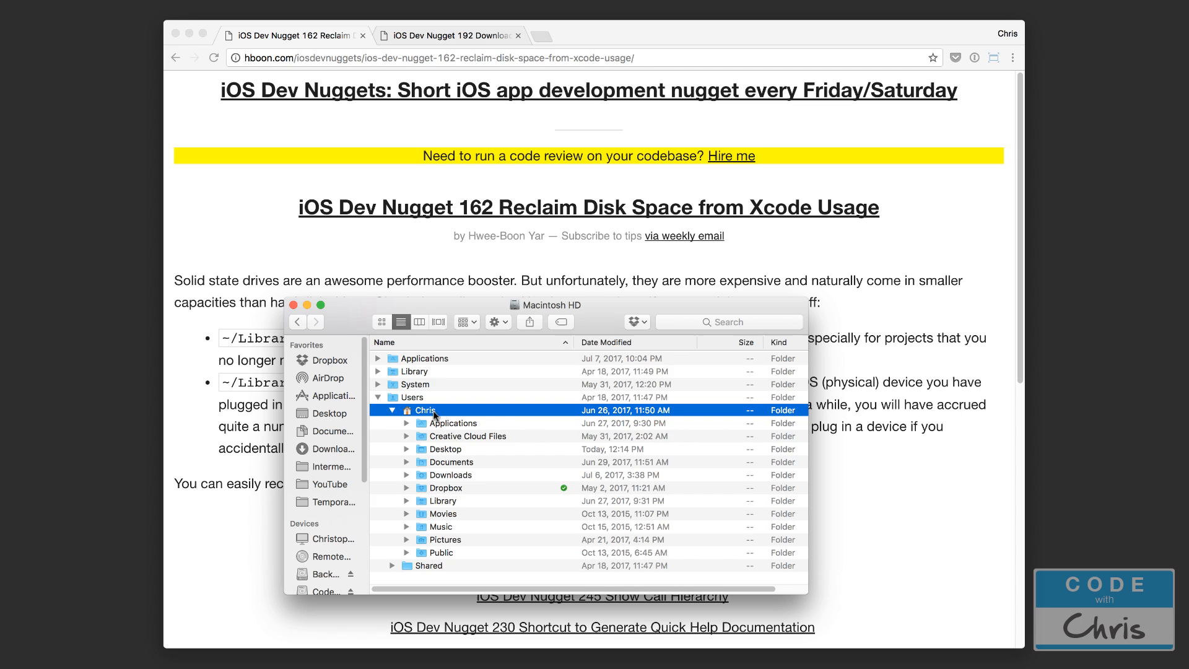
Open the home folder, show its Library in view options, and copy its pathname.
{"action": "double_click", "coordinate": [425, 409]}
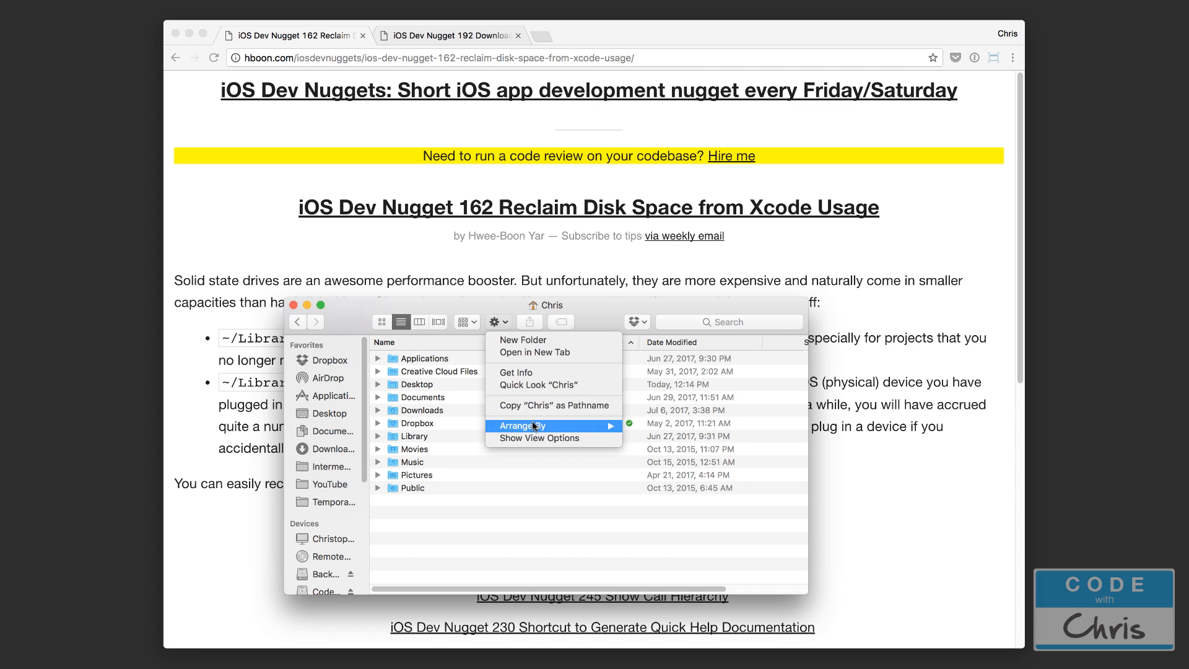
{"action": "mouse_move", "coordinate": [538, 385]}
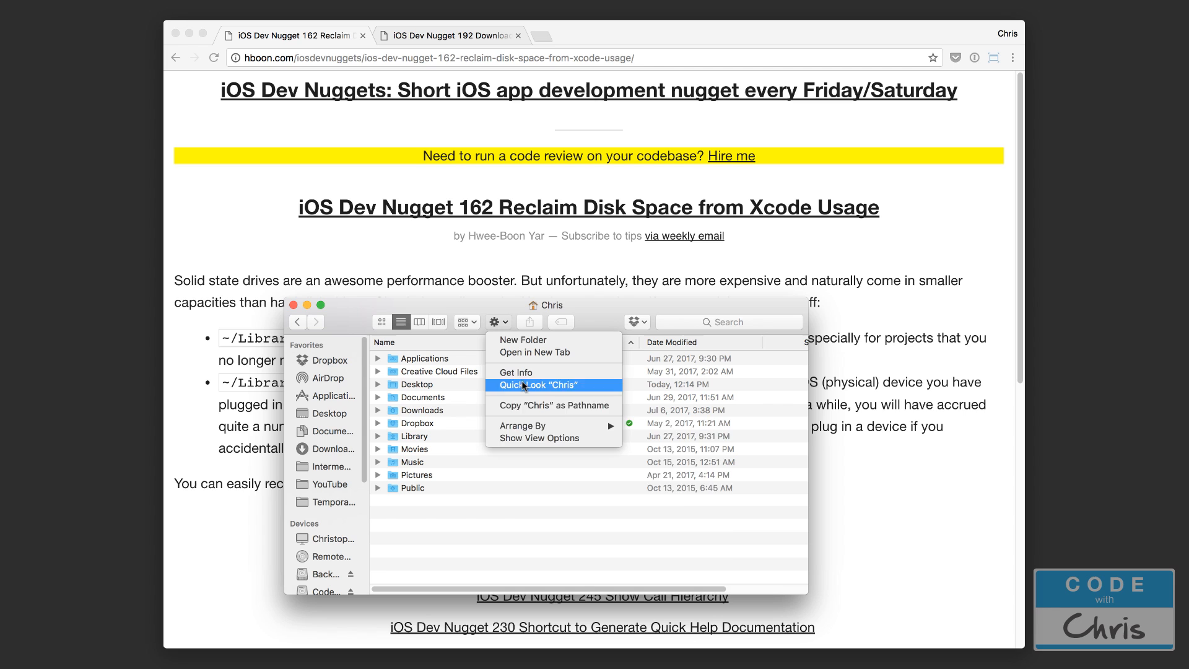
{"action": "left_click", "coordinate": [537, 438]}
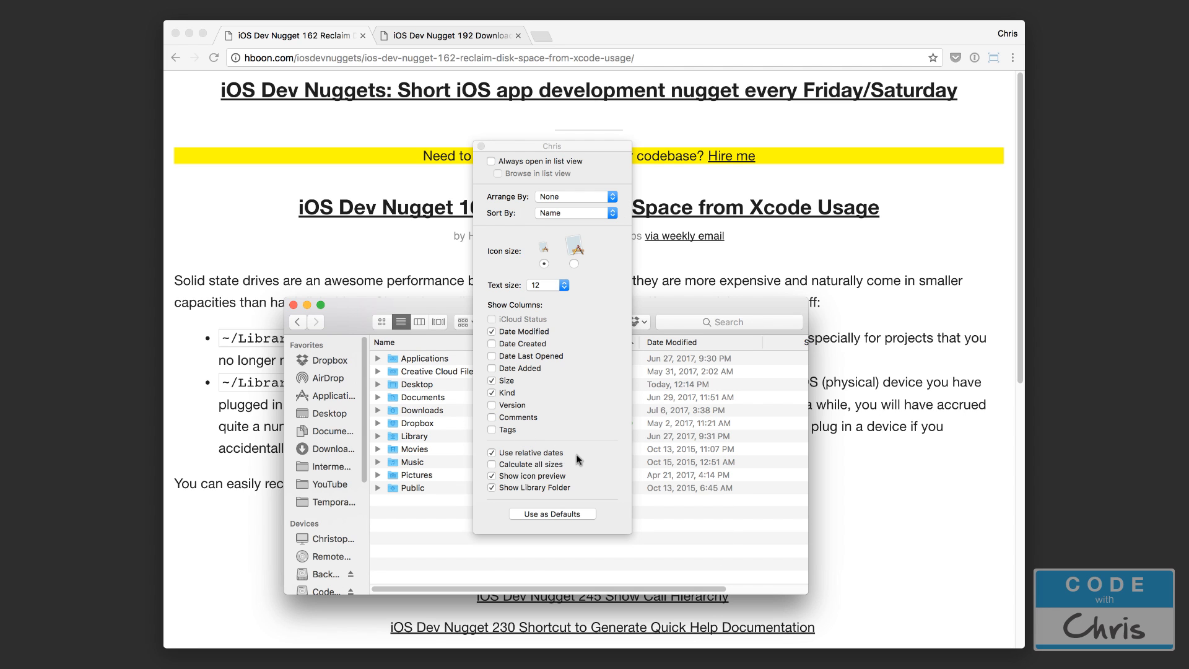
{"action": "mouse_move", "coordinate": [553, 495]}
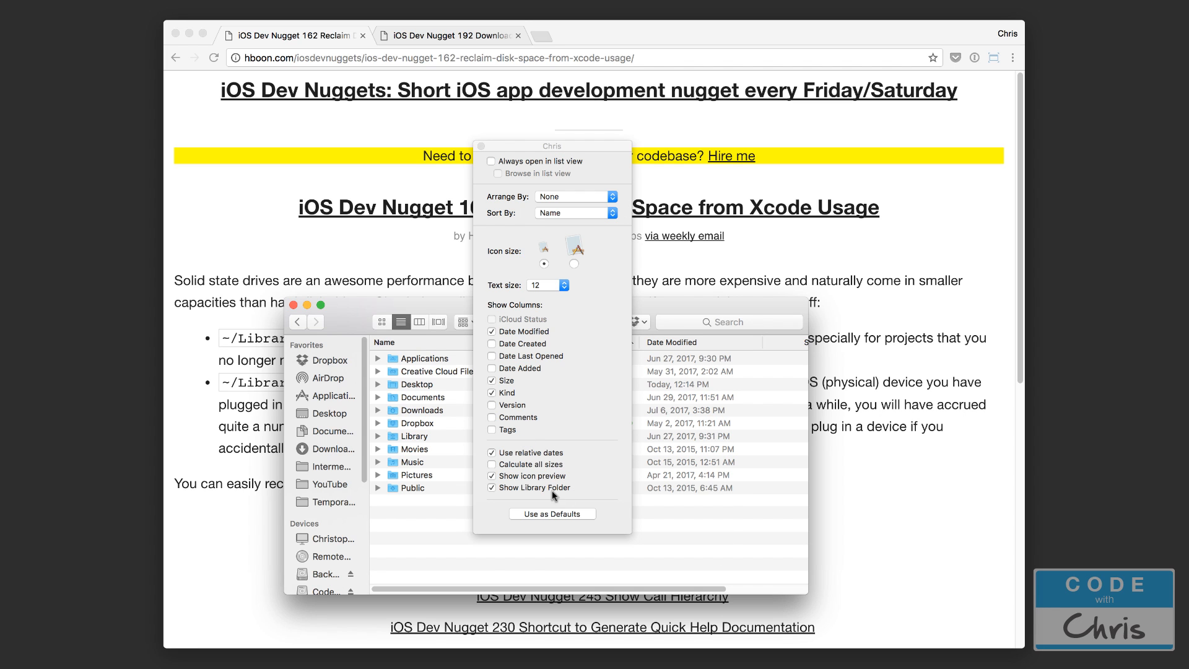
{"action": "mouse_move", "coordinate": [521, 493]}
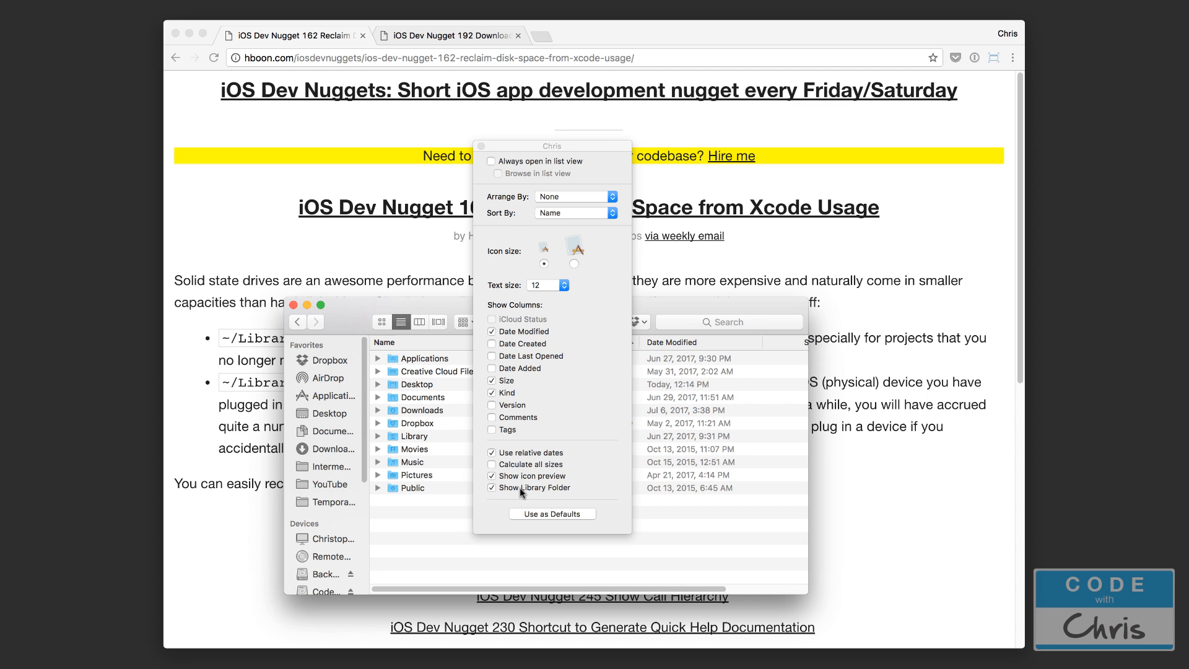
{"action": "mouse_move", "coordinate": [489, 84]}
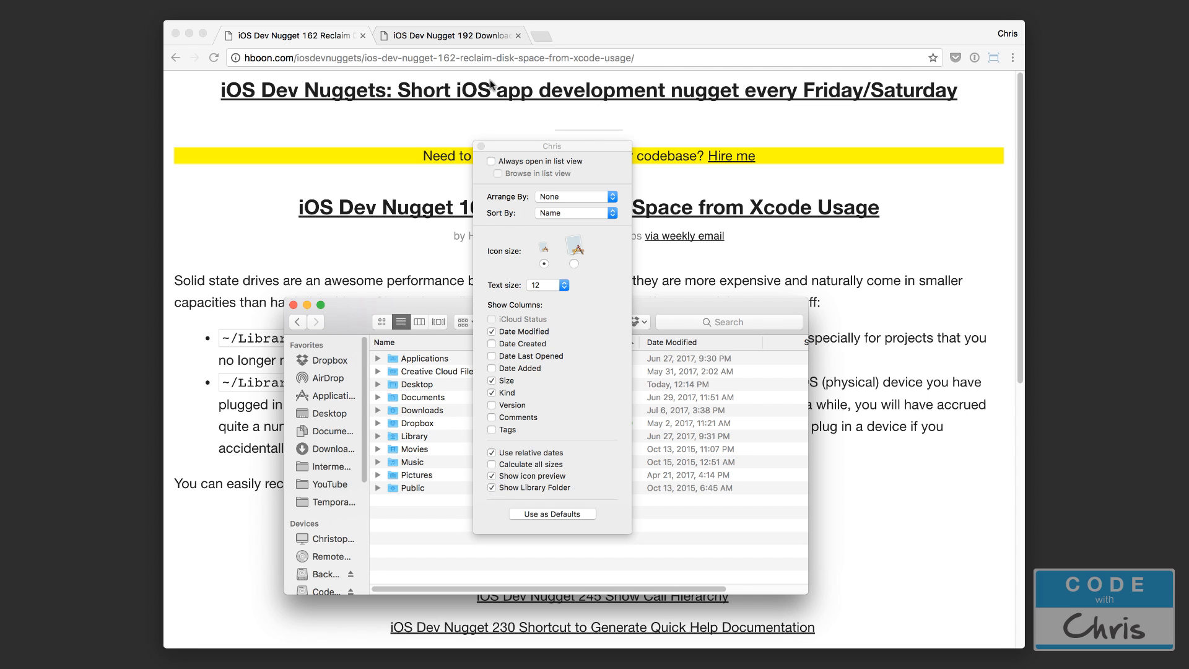
{"action": "mouse_move", "coordinate": [476, 151]}
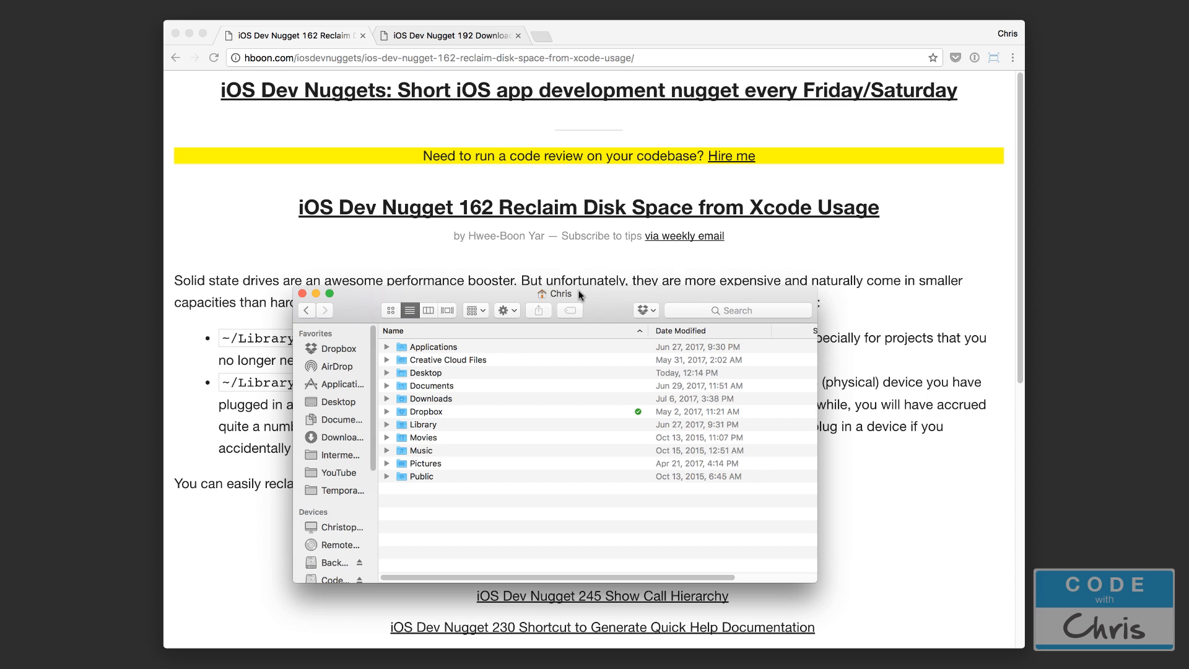
{"action": "mouse_move", "coordinate": [574, 304]}
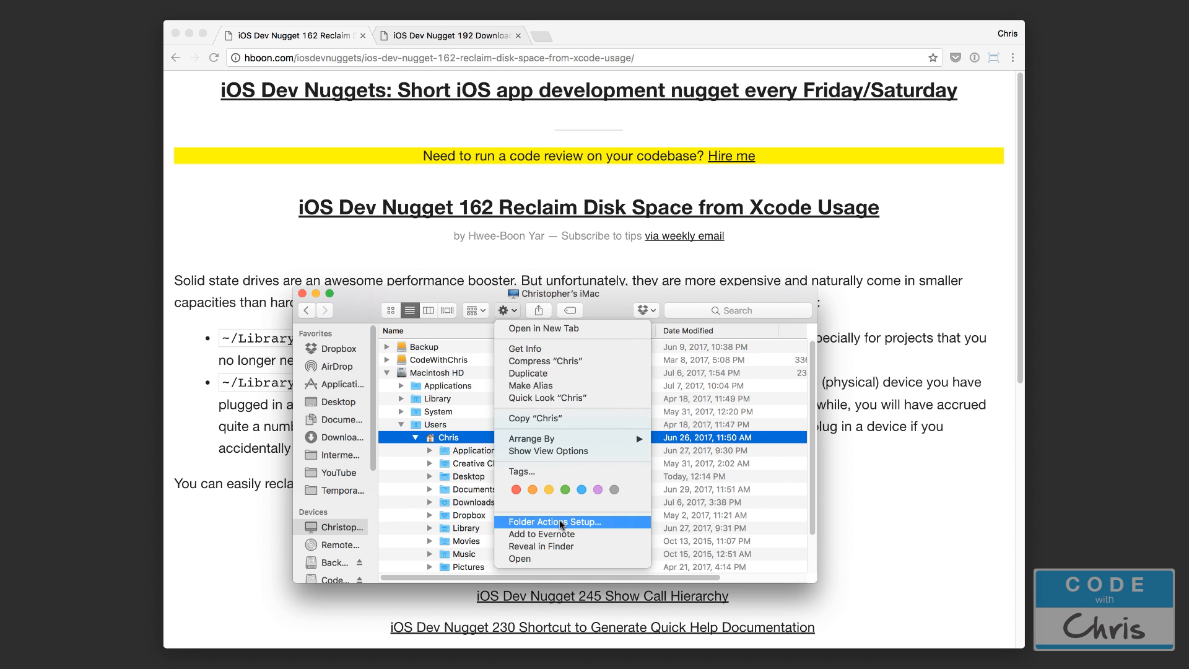
{"action": "mouse_move", "coordinate": [557, 450]}
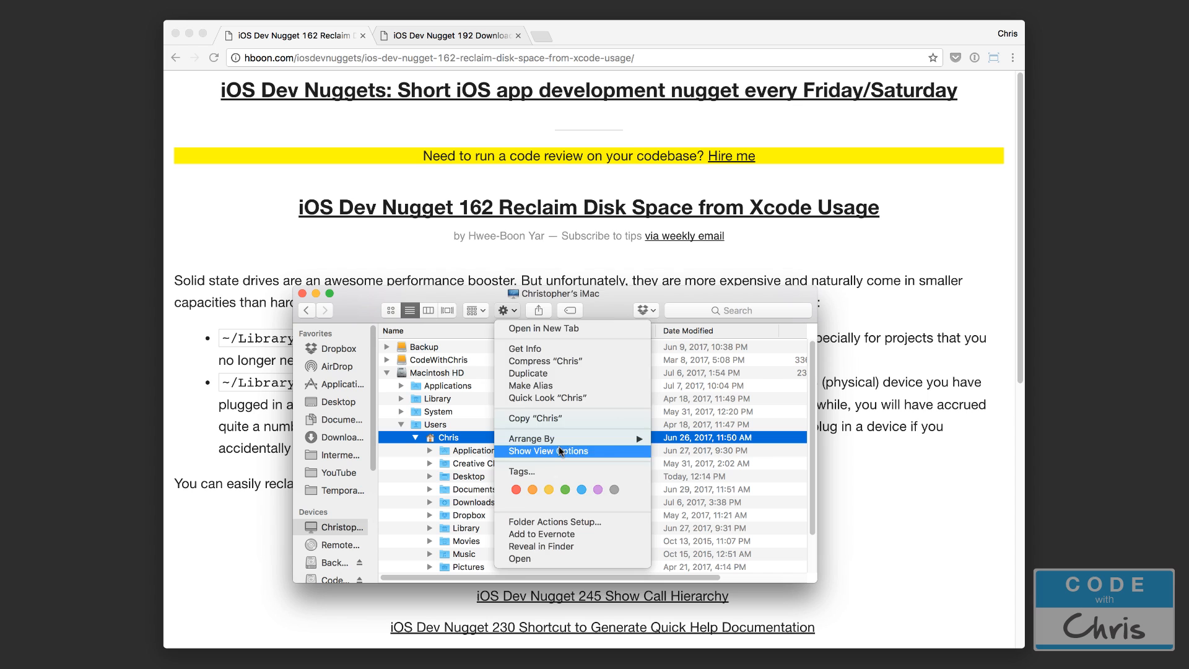
{"action": "left_click", "coordinate": [547, 451]}
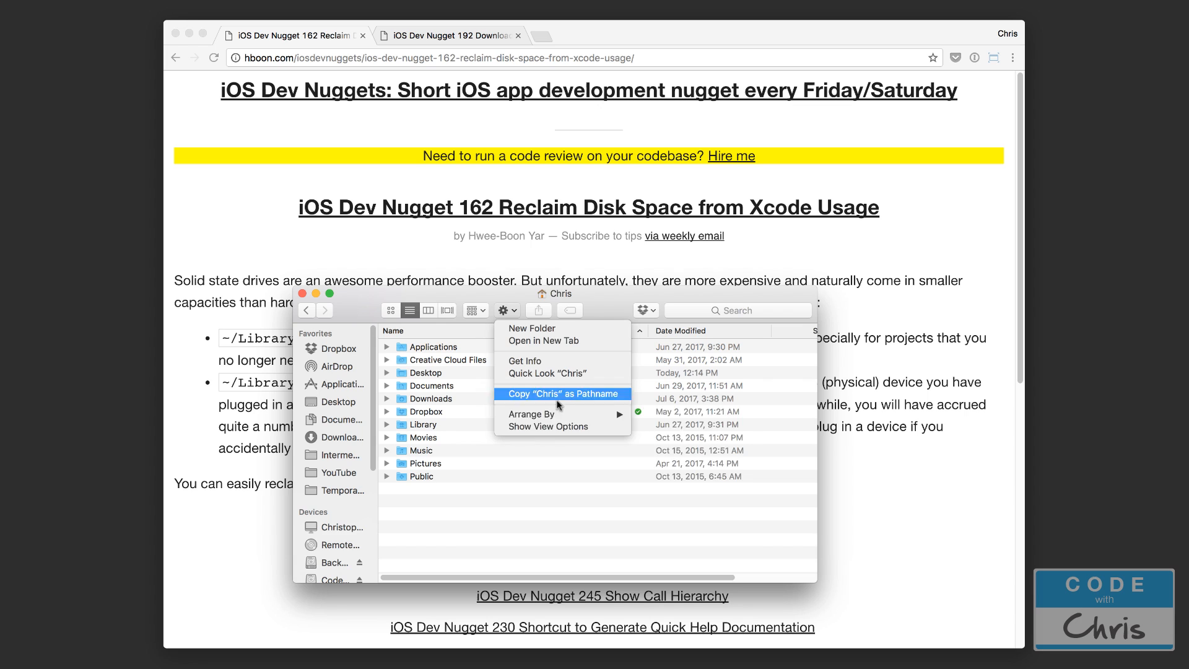
{"action": "left_click", "coordinate": [547, 426]}
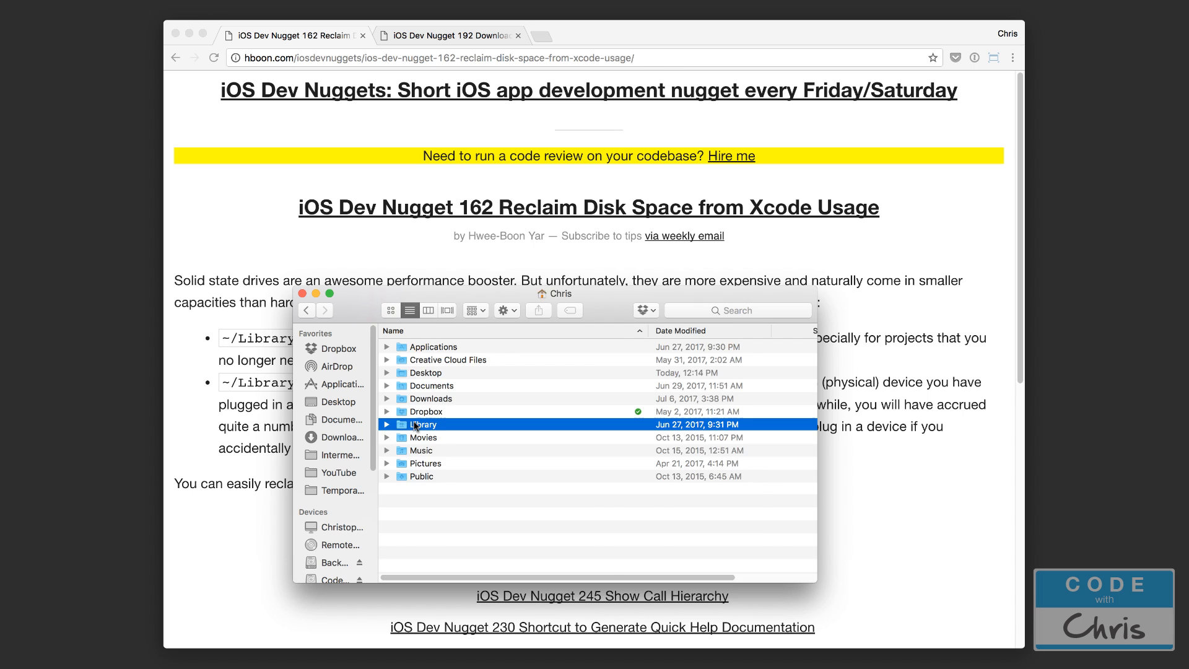
Drill into Library › Developer › Xcode and select DerivedData (591.5 MB).
{"action": "double_click", "coordinate": [422, 424]}
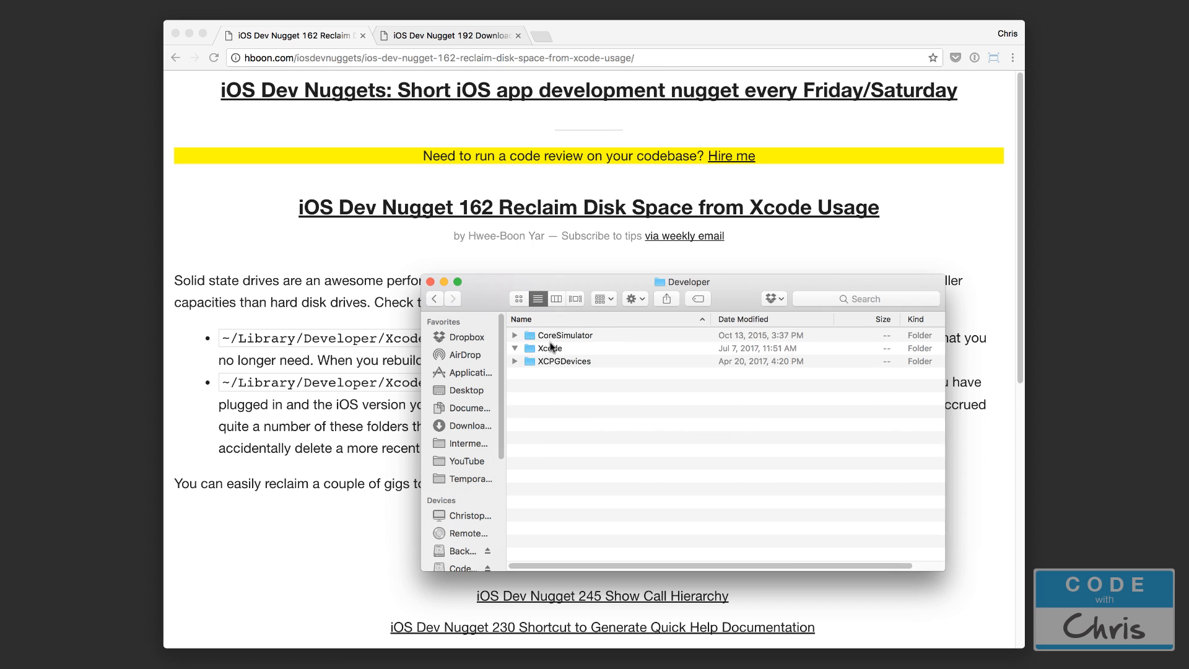
{"action": "left_click", "coordinate": [514, 348]}
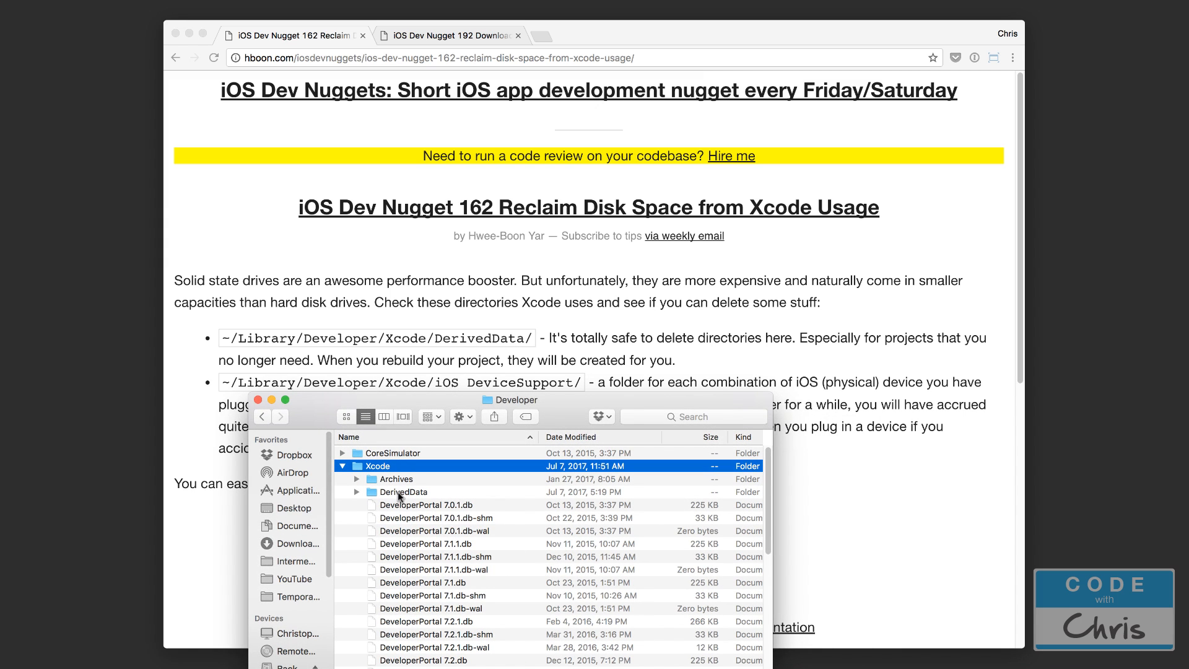
{"action": "double_click", "coordinate": [404, 491]}
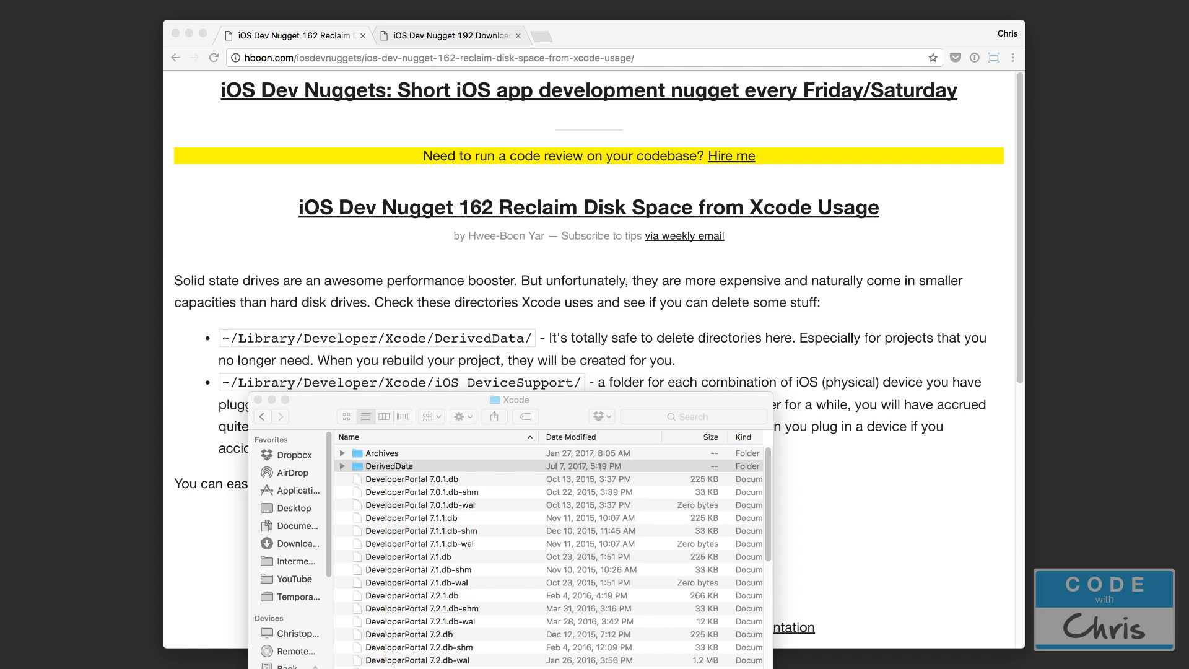
{"action": "left_click", "coordinate": [391, 466]}
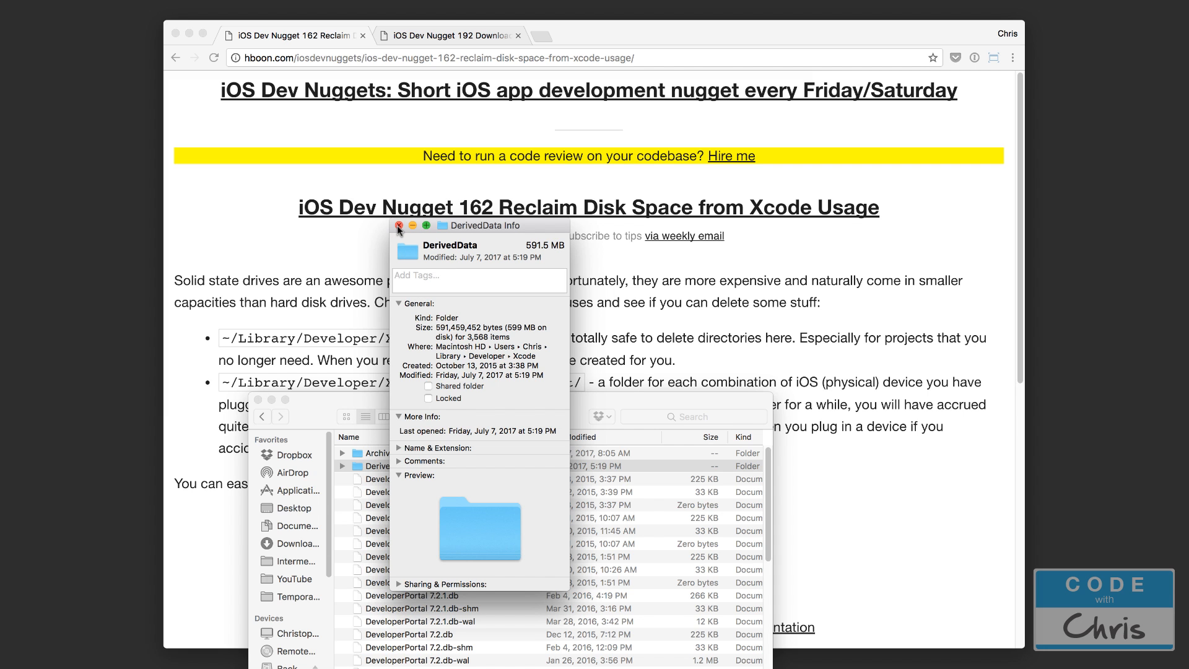
Trash everything inside DerivedData and return to the Xcode folder.
{"action": "left_click", "coordinate": [398, 227]}
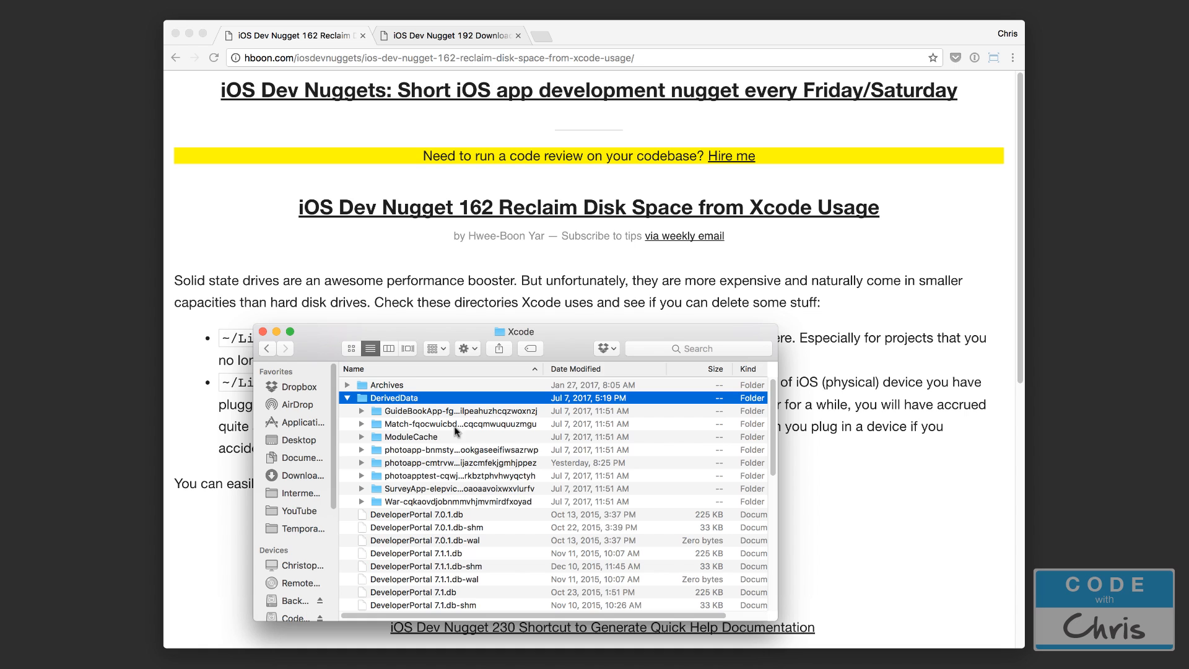
{"action": "double_click", "coordinate": [392, 398]}
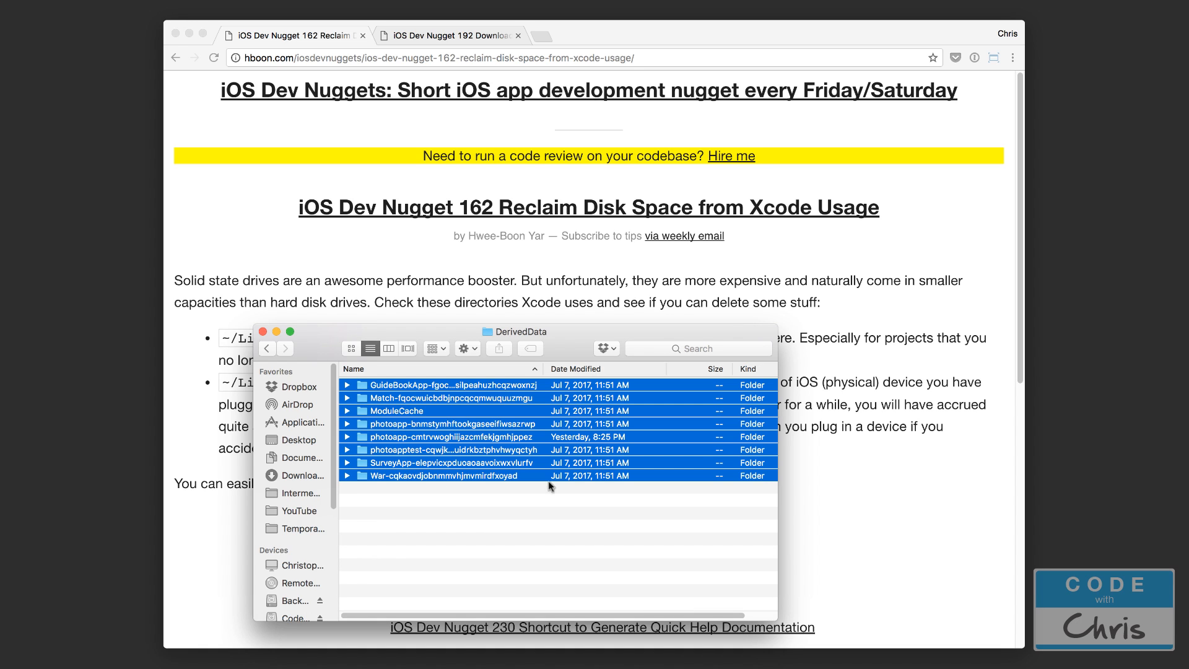
{"action": "mouse_move", "coordinate": [500, 486]}
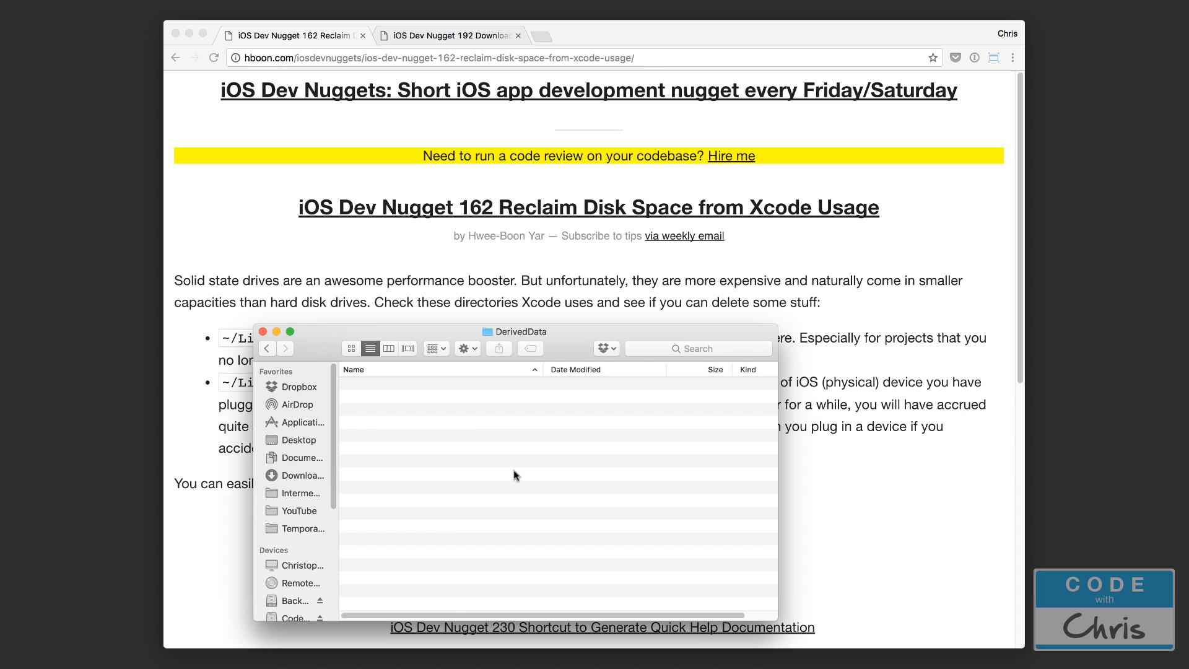
{"action": "left_click", "coordinate": [266, 348]}
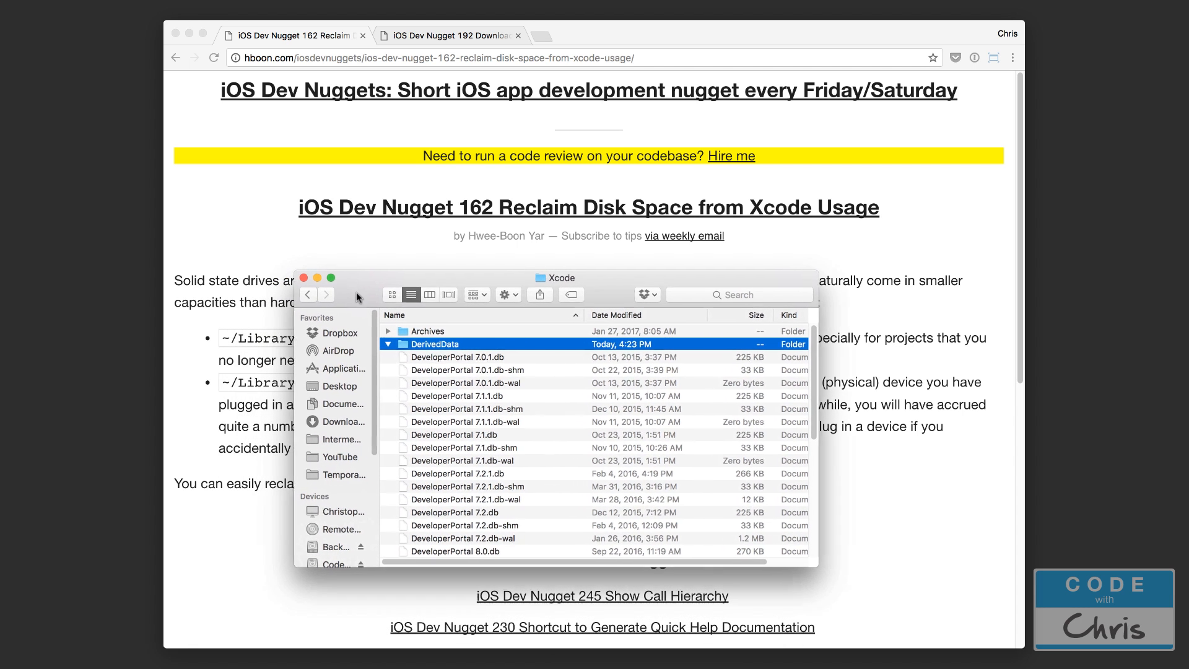
{"action": "left_click", "coordinate": [388, 345]}
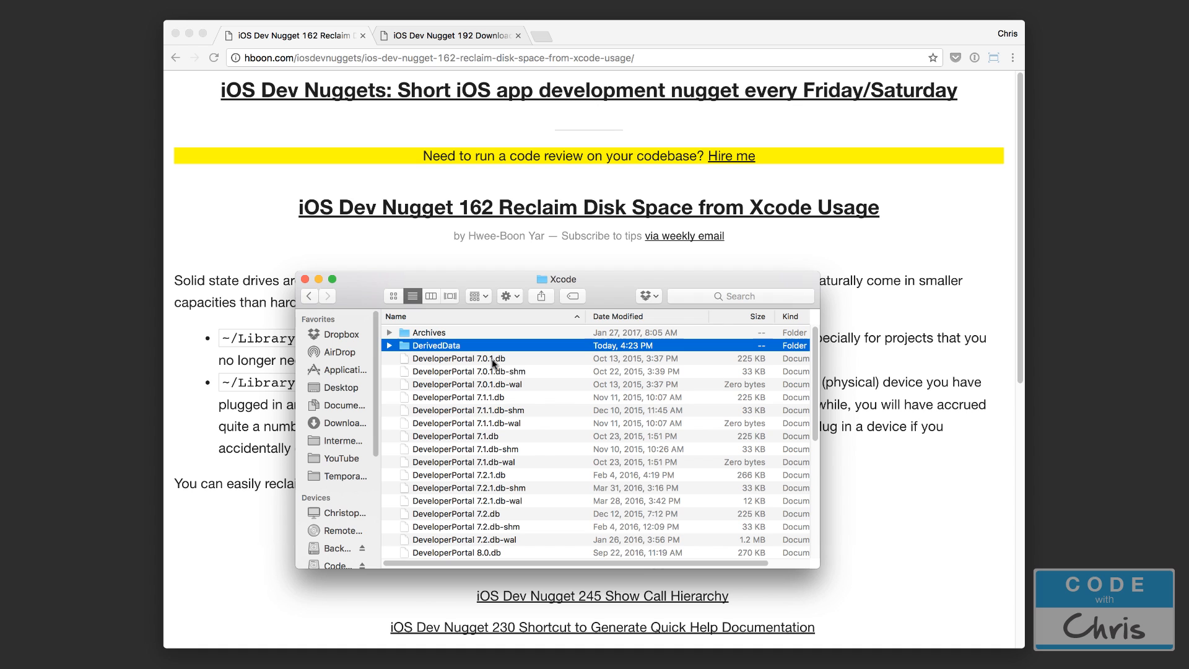
{"action": "mouse_move", "coordinate": [446, 351]}
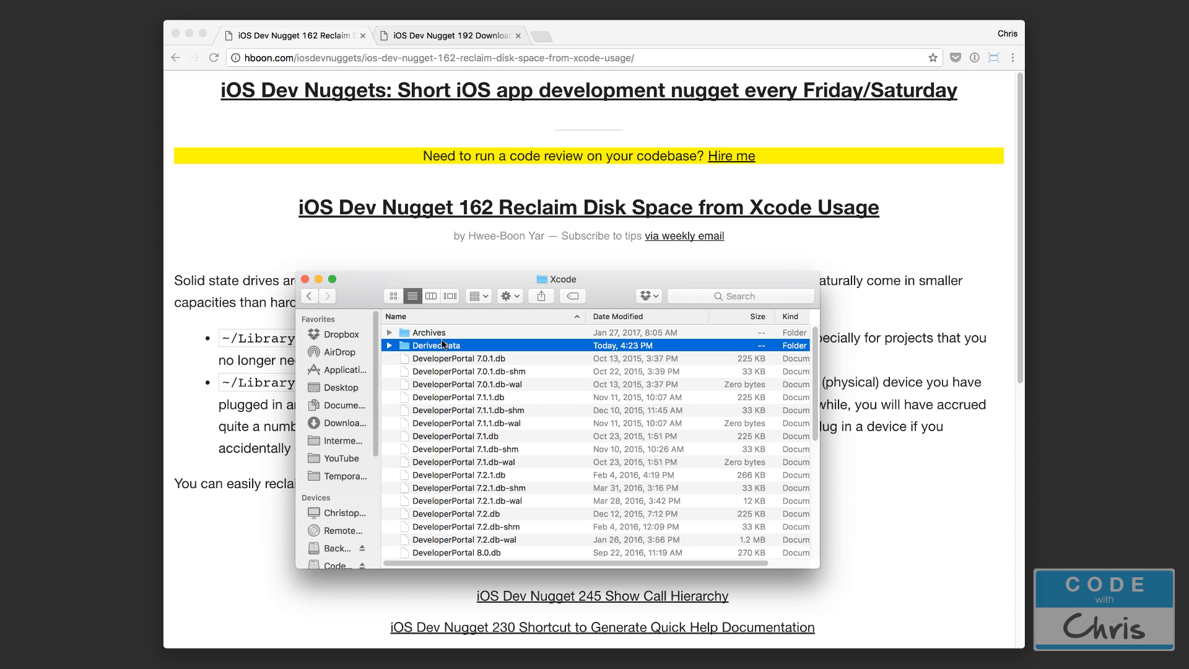
{"action": "scroll", "scroll_direction": "down", "scroll_amount": 3}
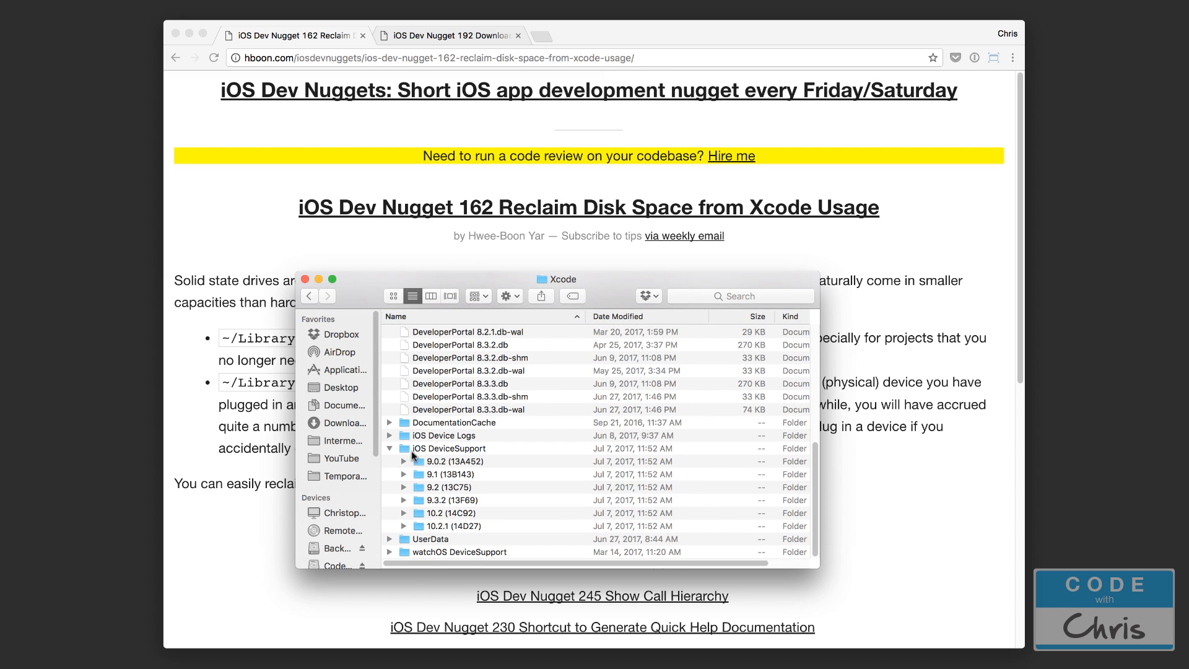
{"action": "left_click", "coordinate": [389, 448]}
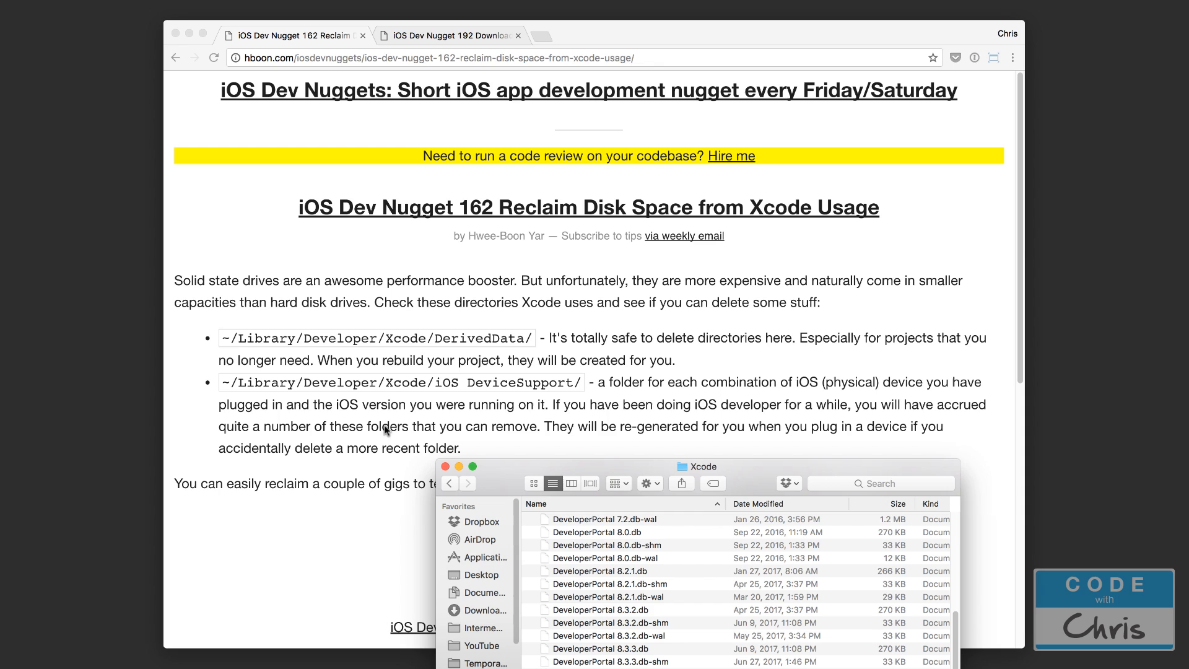
{"action": "mouse_move", "coordinate": [486, 419]}
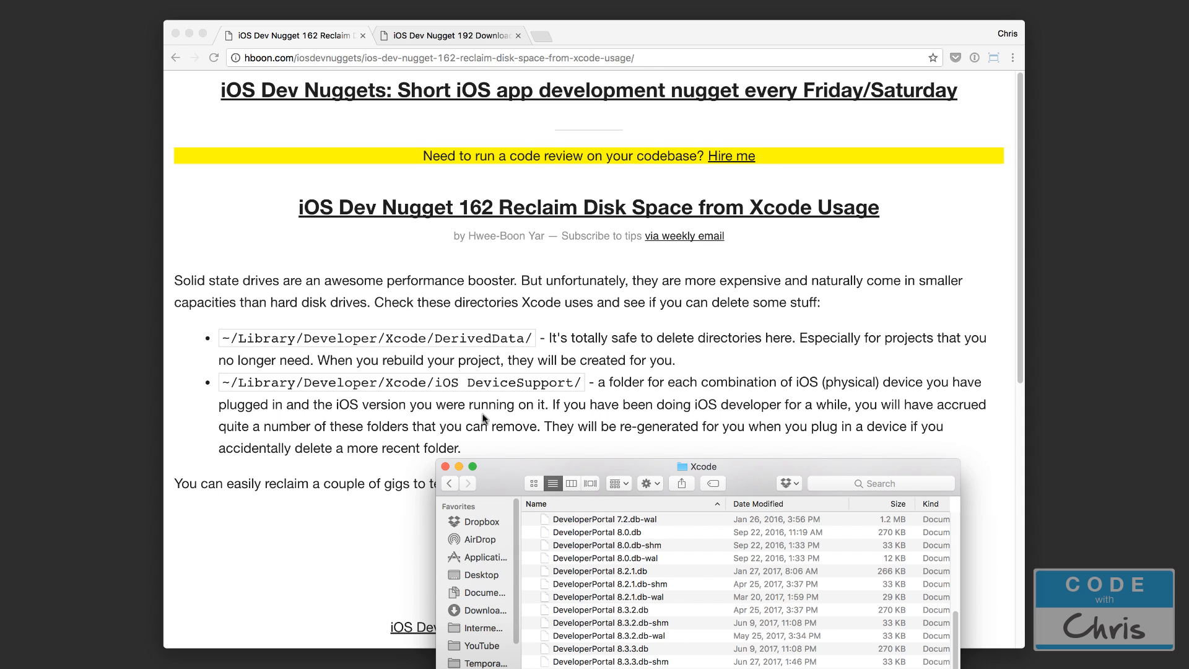
{"action": "mouse_move", "coordinate": [675, 416]}
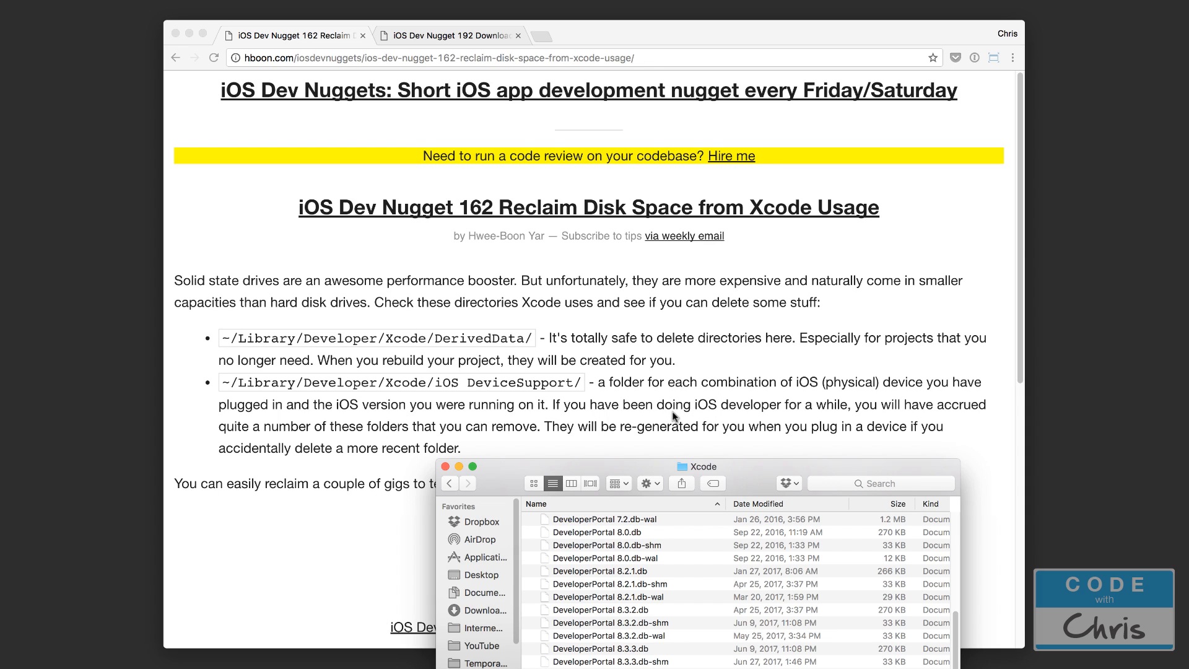
{"action": "mouse_move", "coordinate": [546, 425]}
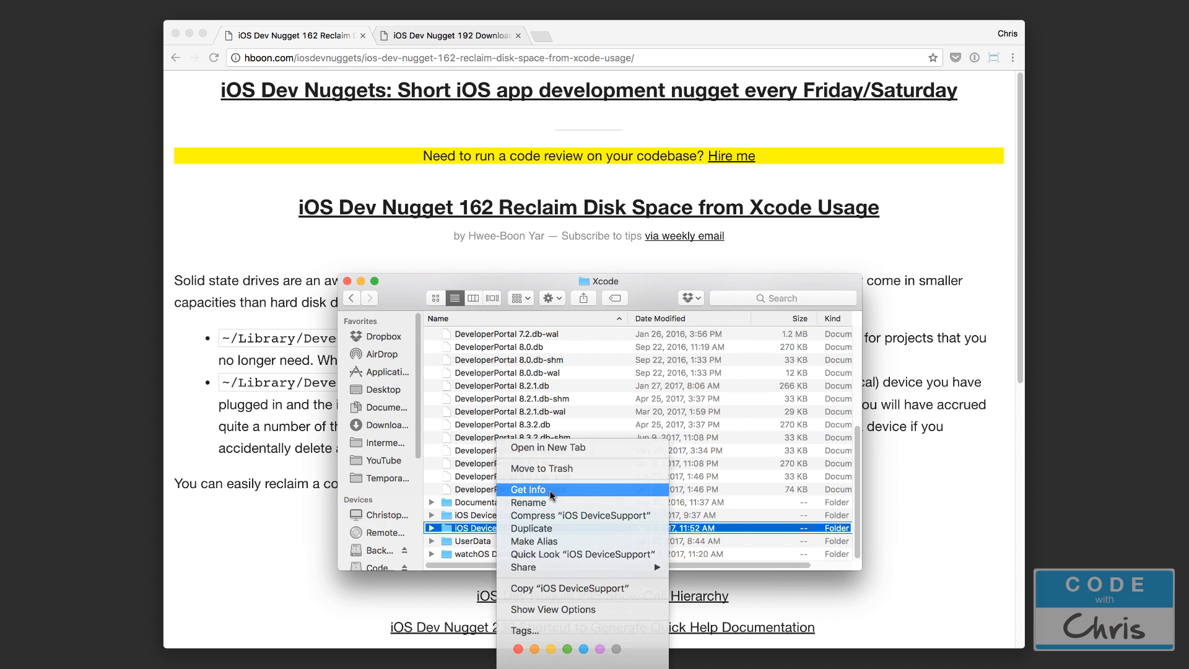
Check iOS DeviceSupport's 15.55 GB size, then trash all its iOS version folders.
{"action": "key", "text": "Escape"}
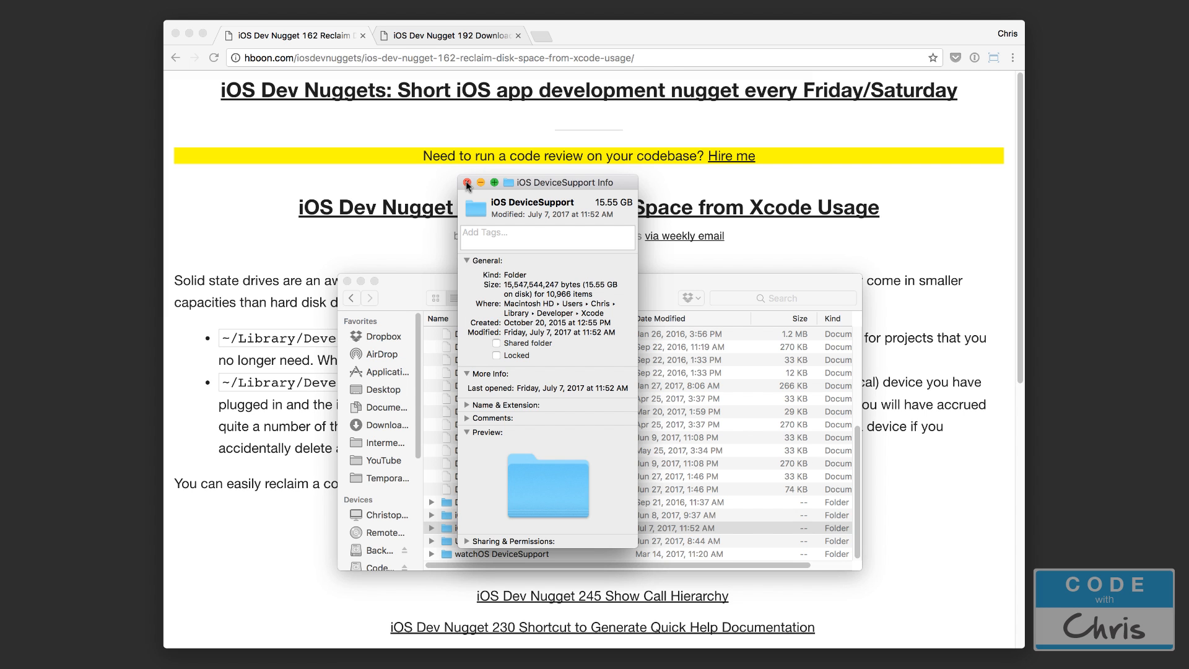
{"action": "left_click", "coordinate": [468, 182]}
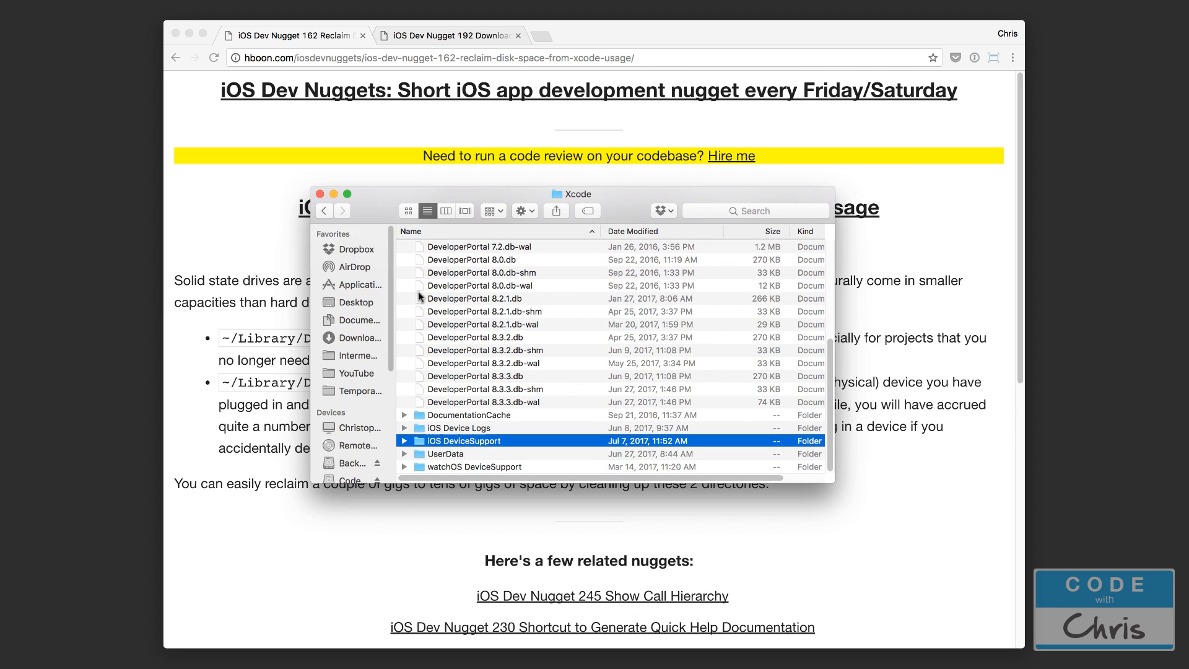
{"action": "mouse_move", "coordinate": [497, 298]}
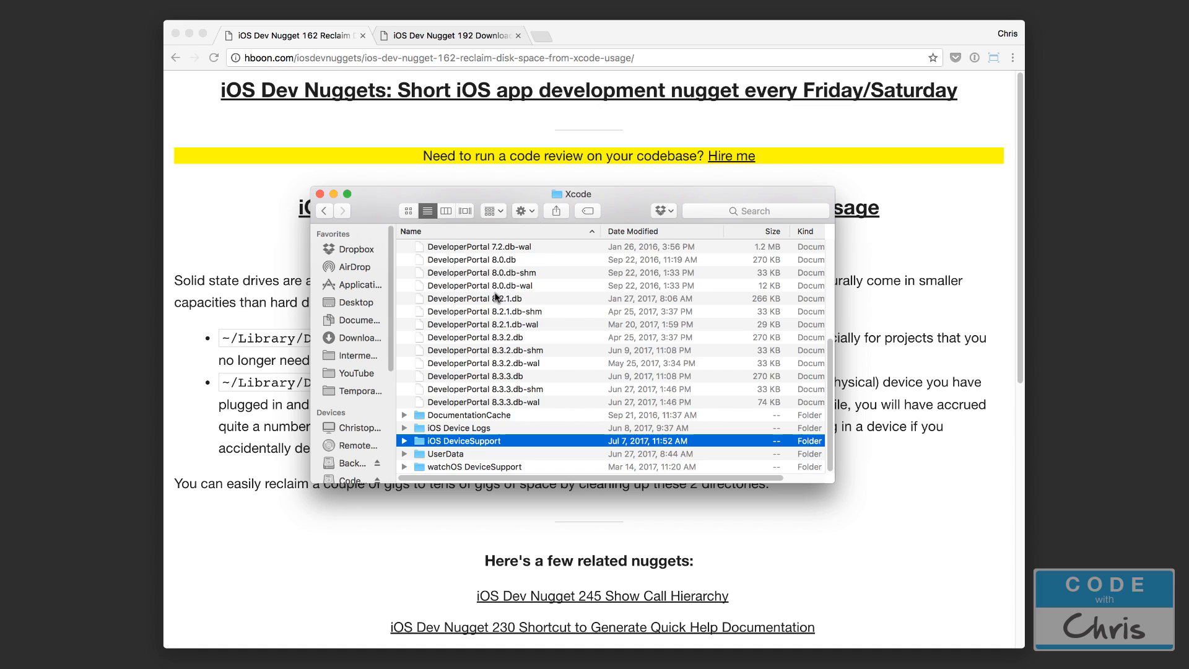
{"action": "double_click", "coordinate": [461, 440]}
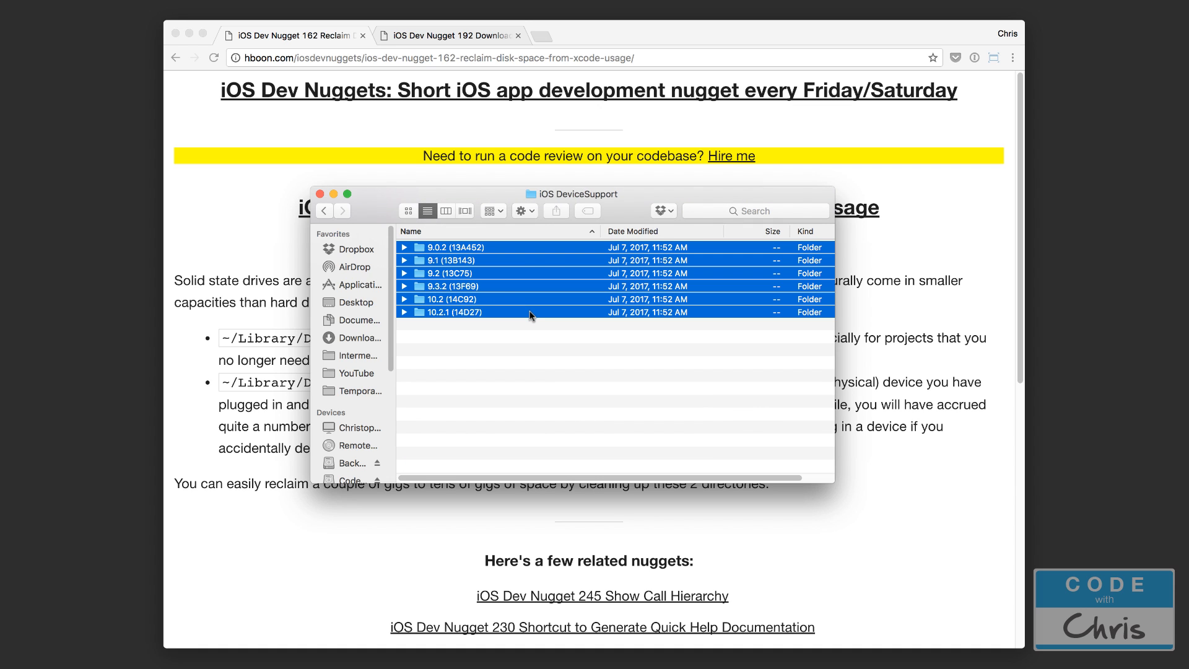
{"action": "key", "text": "delete"}
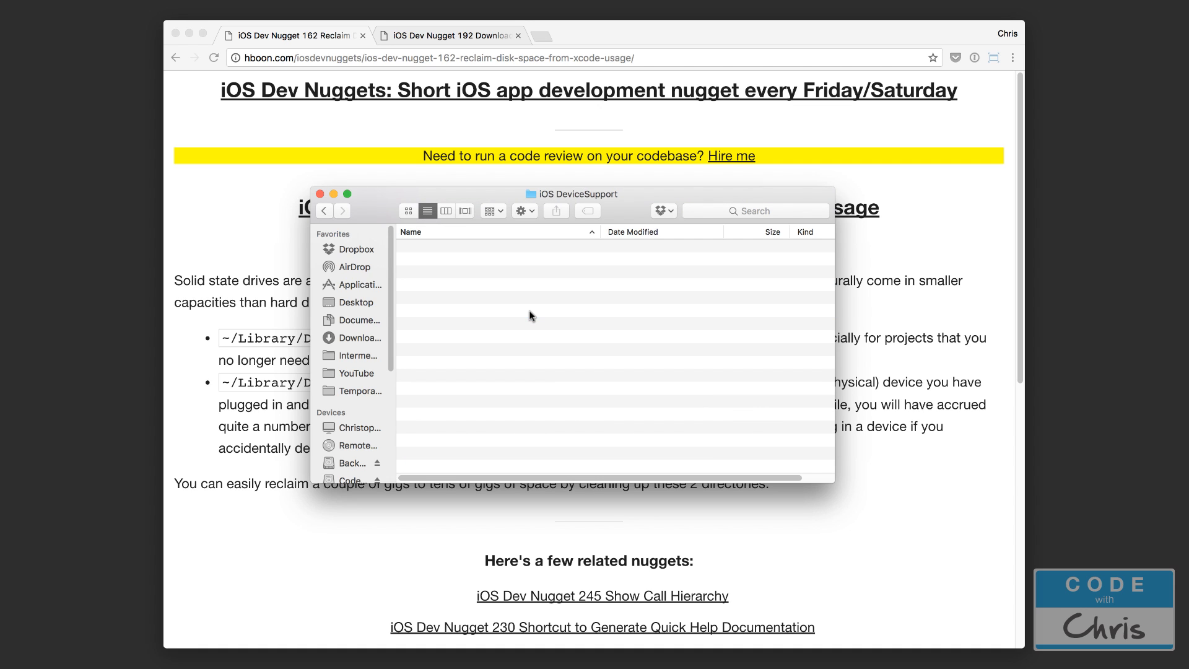
{"action": "left_click", "coordinate": [319, 193]}
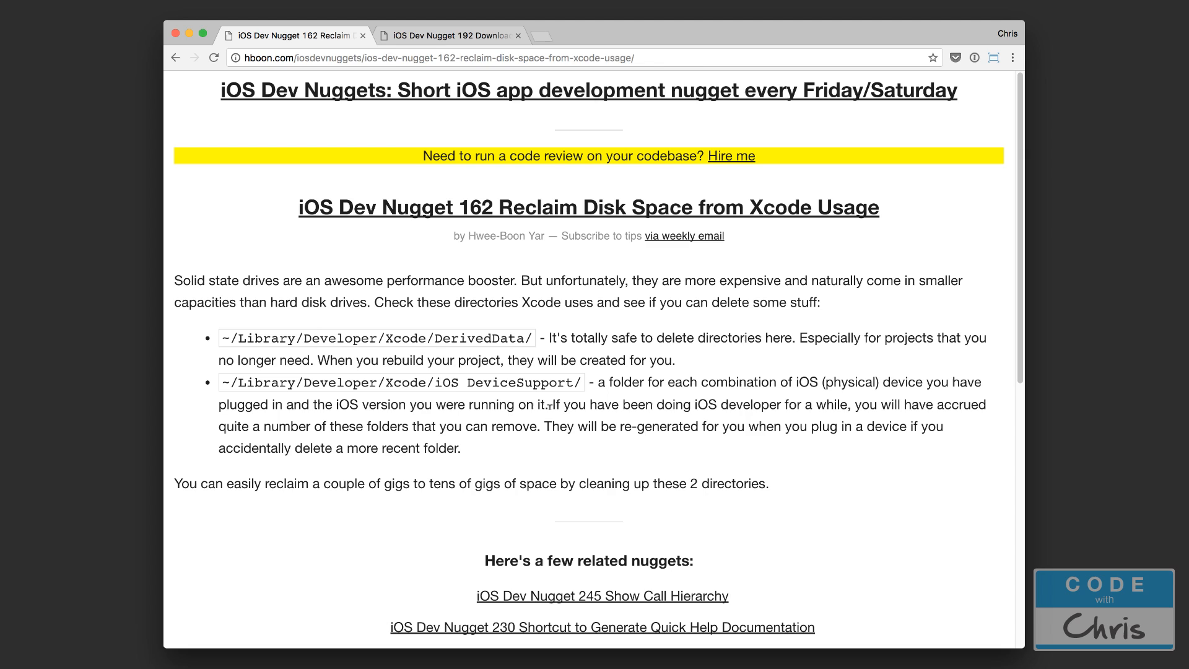
{"action": "mouse_move", "coordinate": [560, 361]}
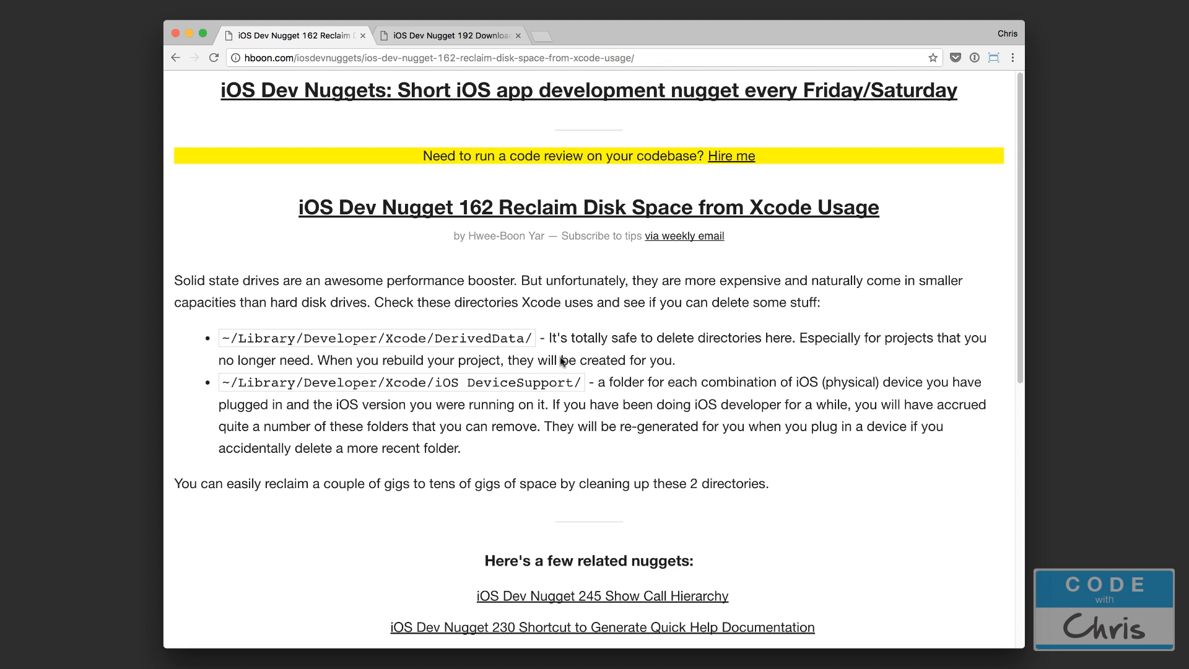